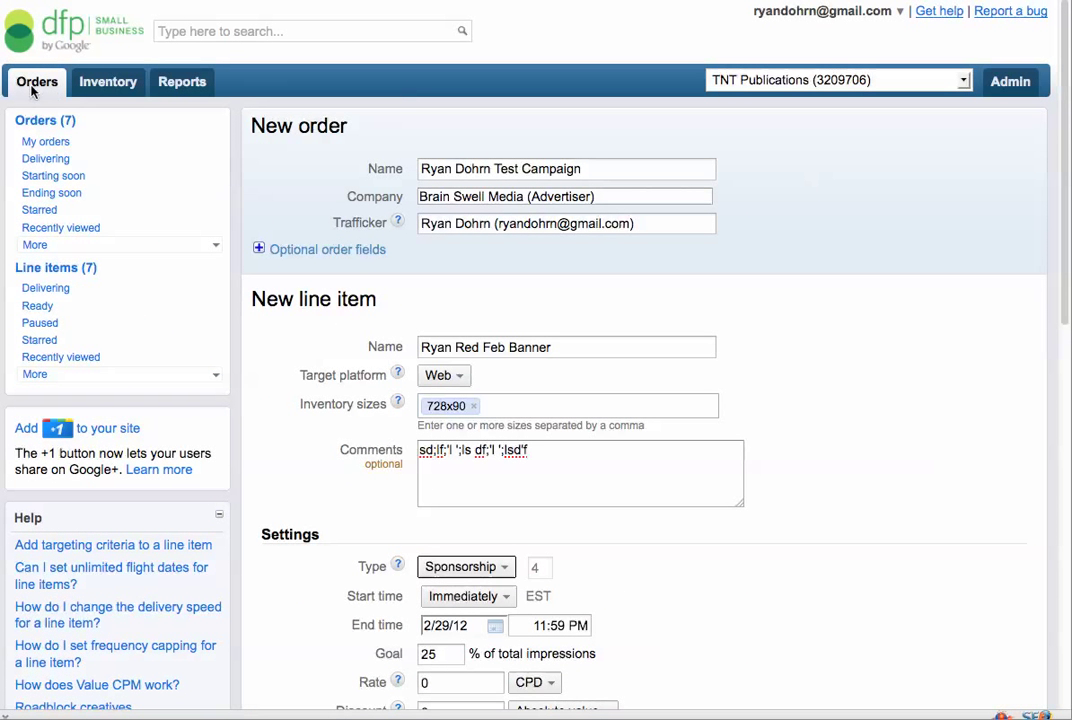
pyautogui.moveTo(614, 168)
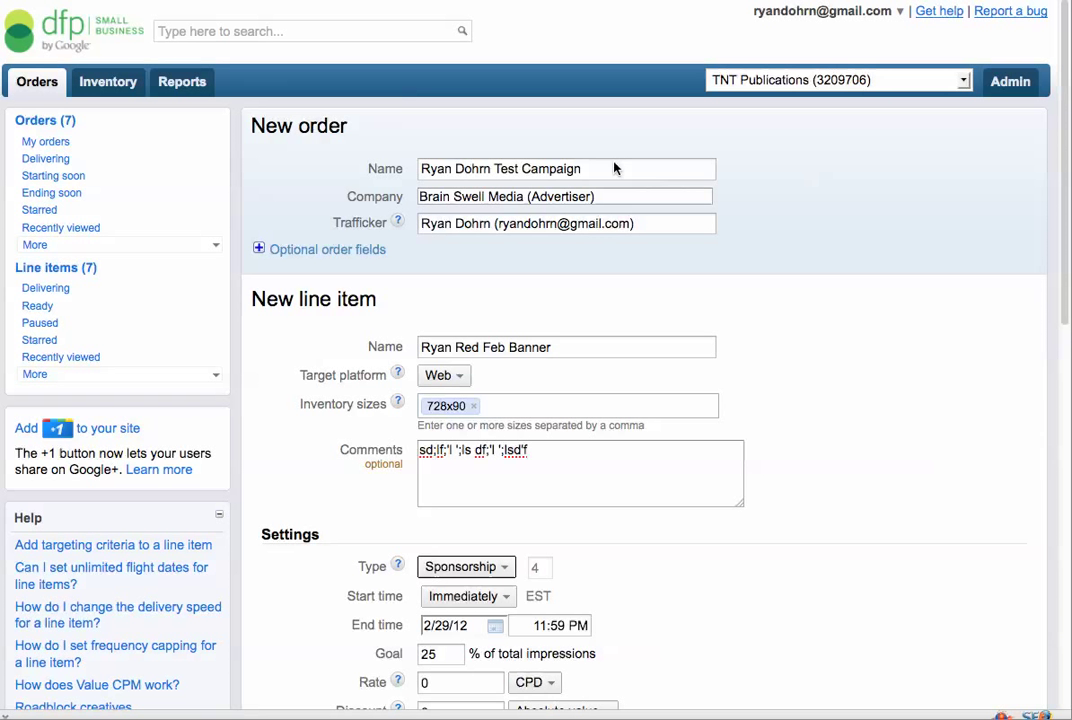
pyautogui.moveTo(424, 206)
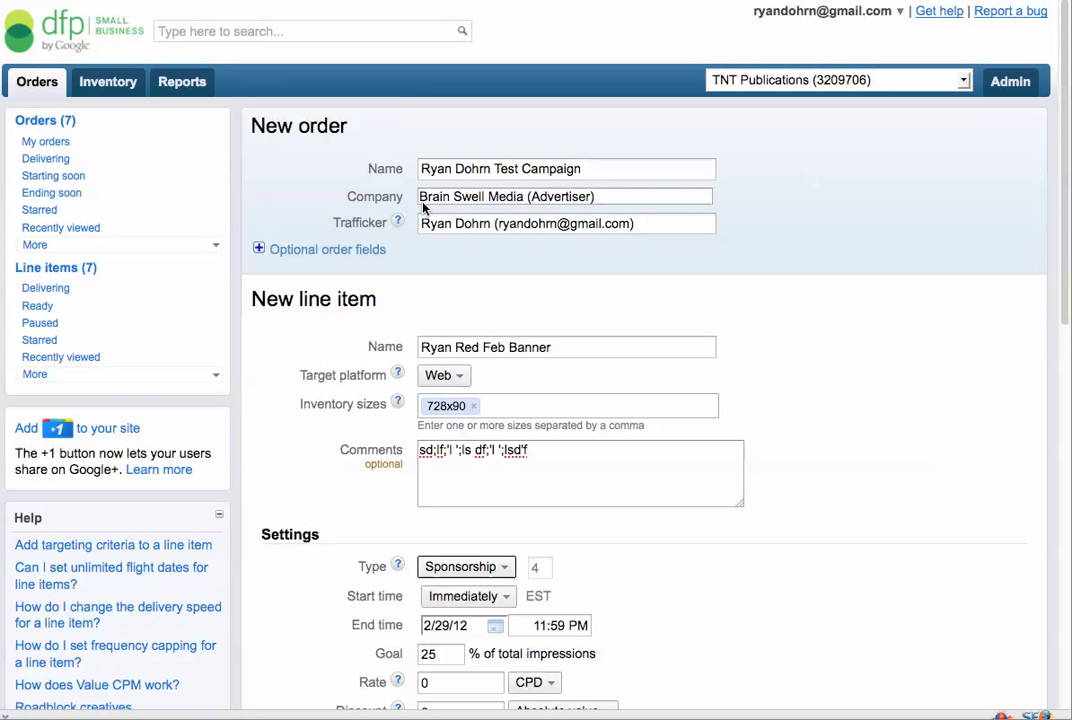
pyautogui.moveTo(728, 280)
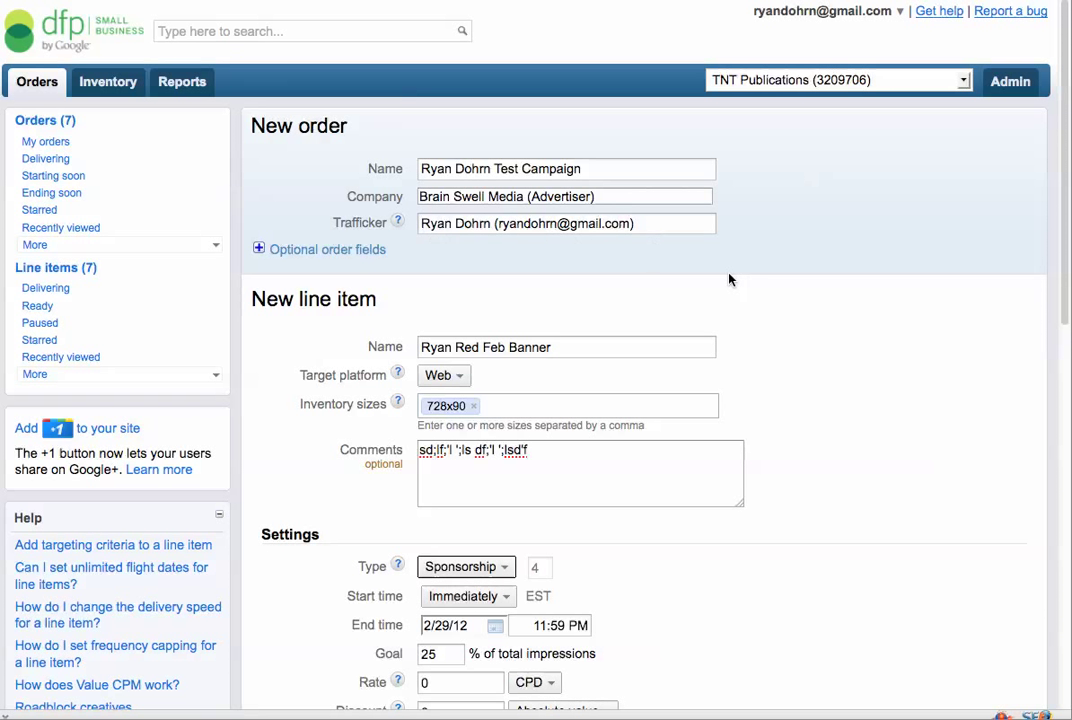
# Scroll down the 'Ryan Red Feb Banner' line item to reach the Comments box.
pyautogui.scroll(-3)
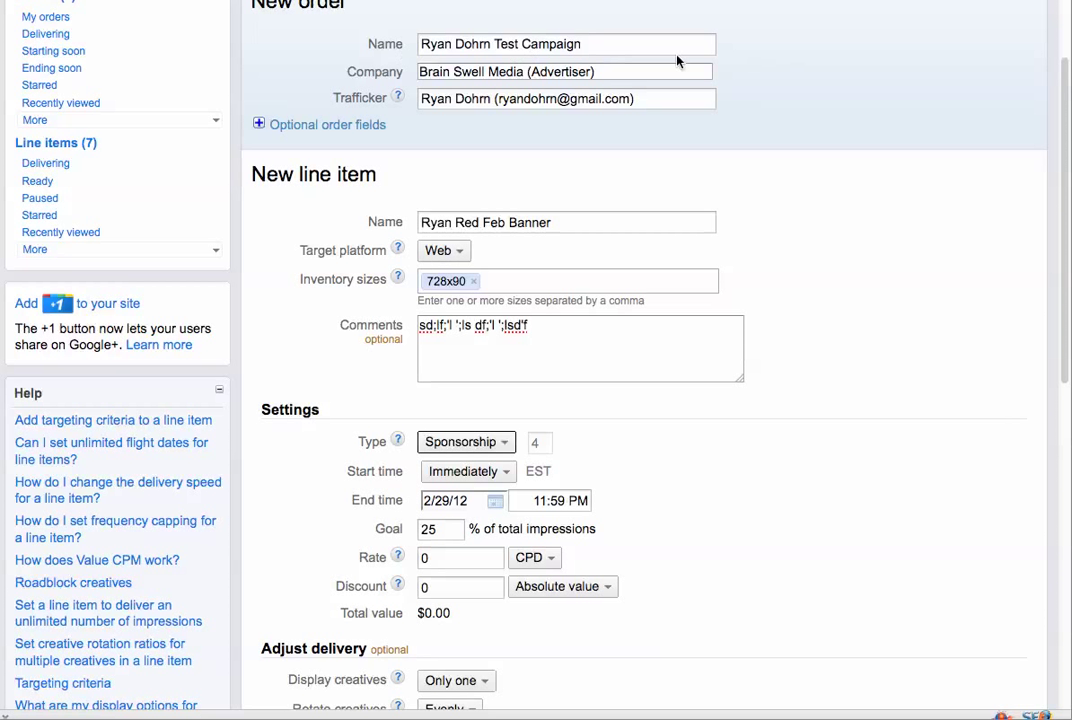
pyautogui.moveTo(432, 44)
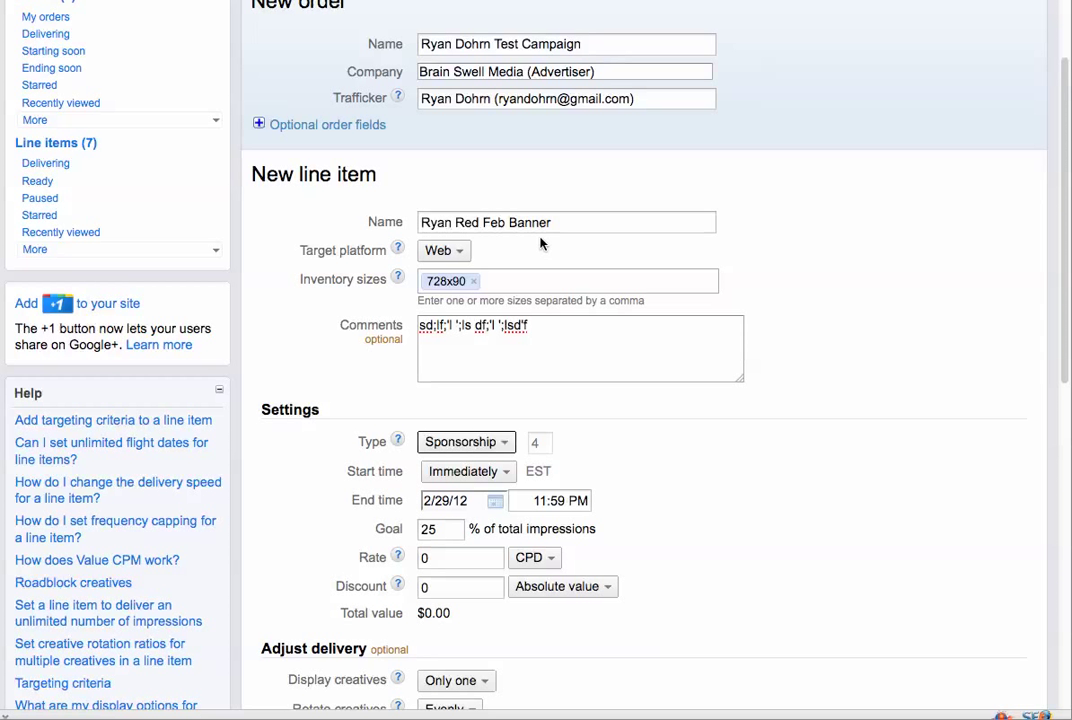
pyautogui.moveTo(340, 196)
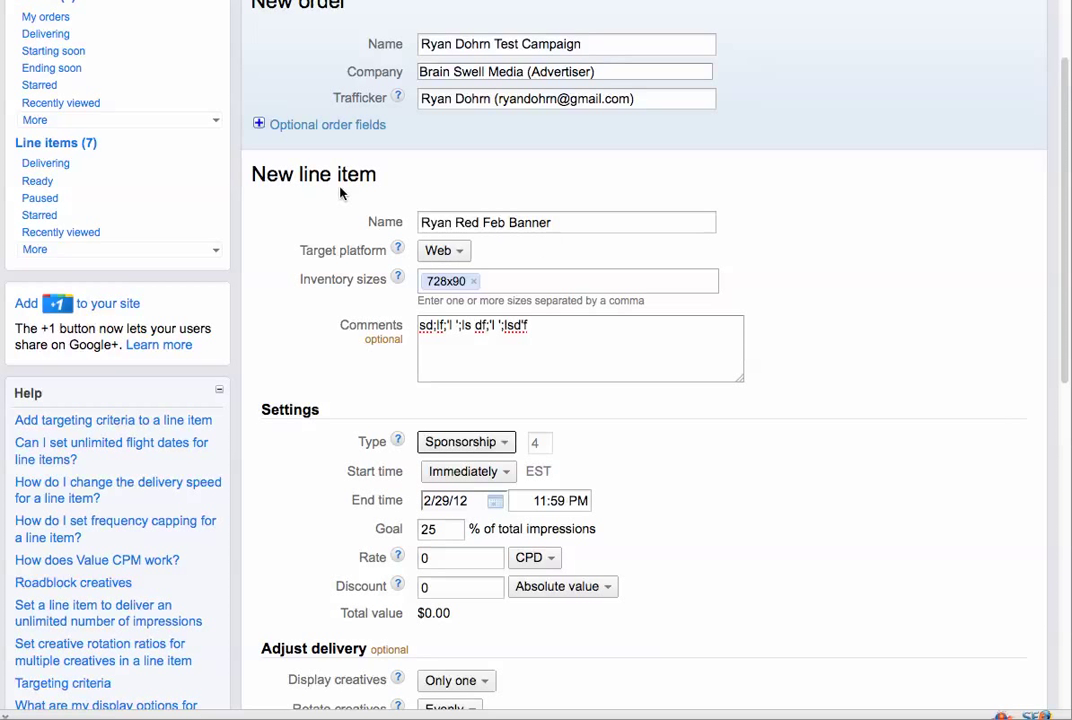
pyautogui.moveTo(390, 198)
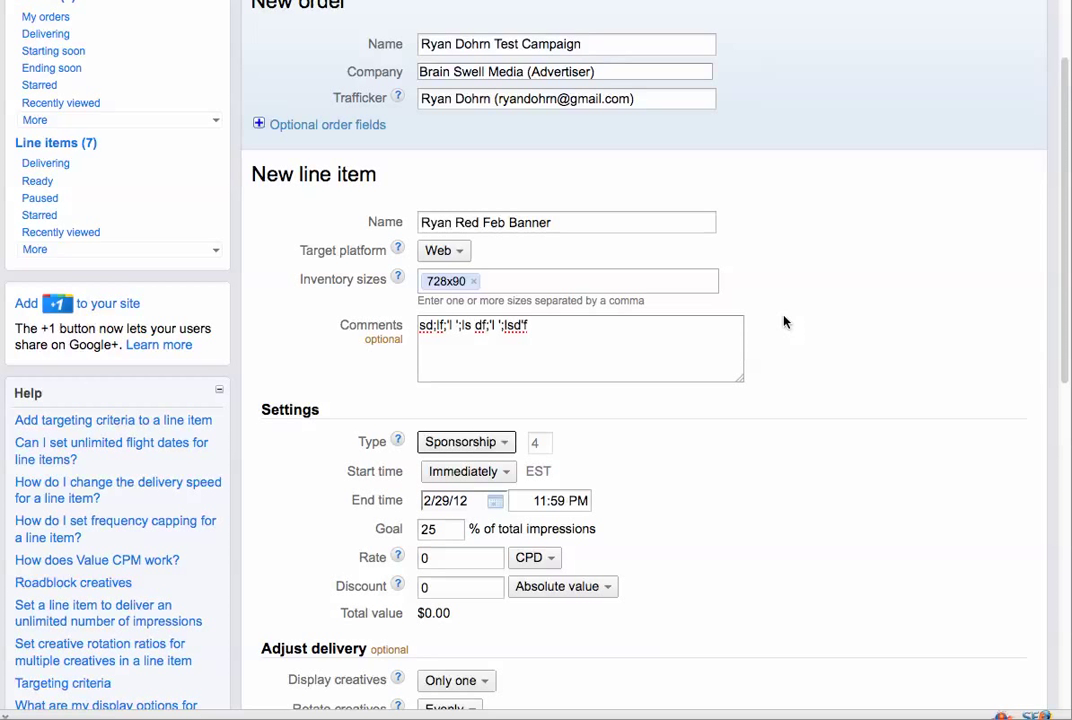
pyautogui.moveTo(480, 206)
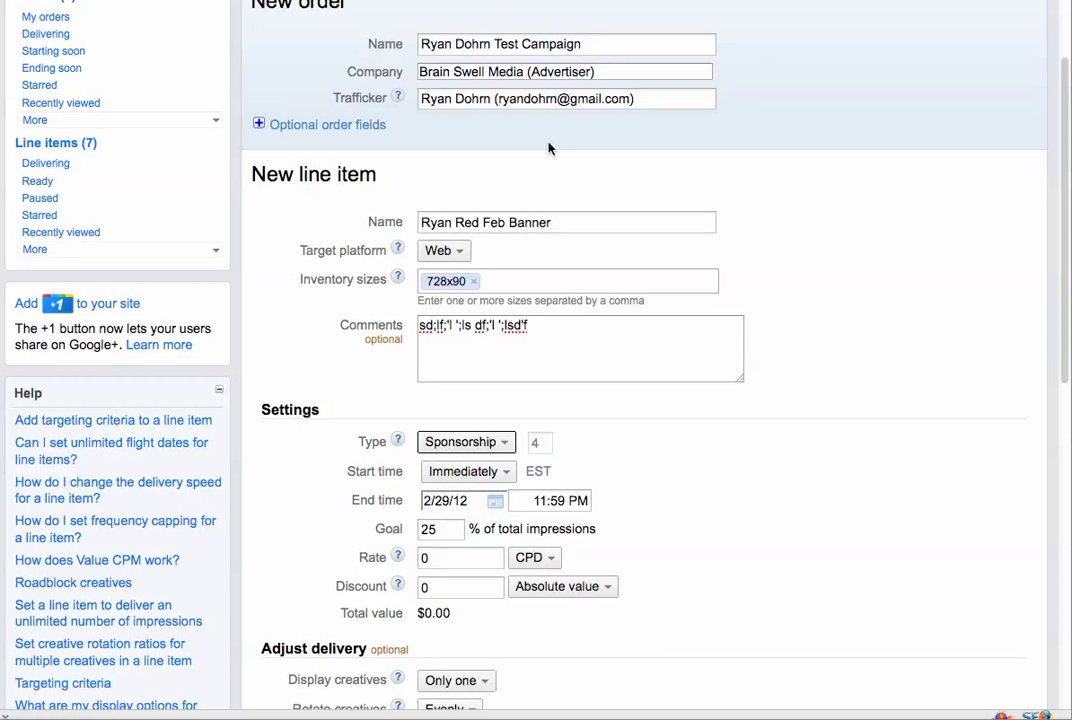
pyautogui.moveTo(424, 212)
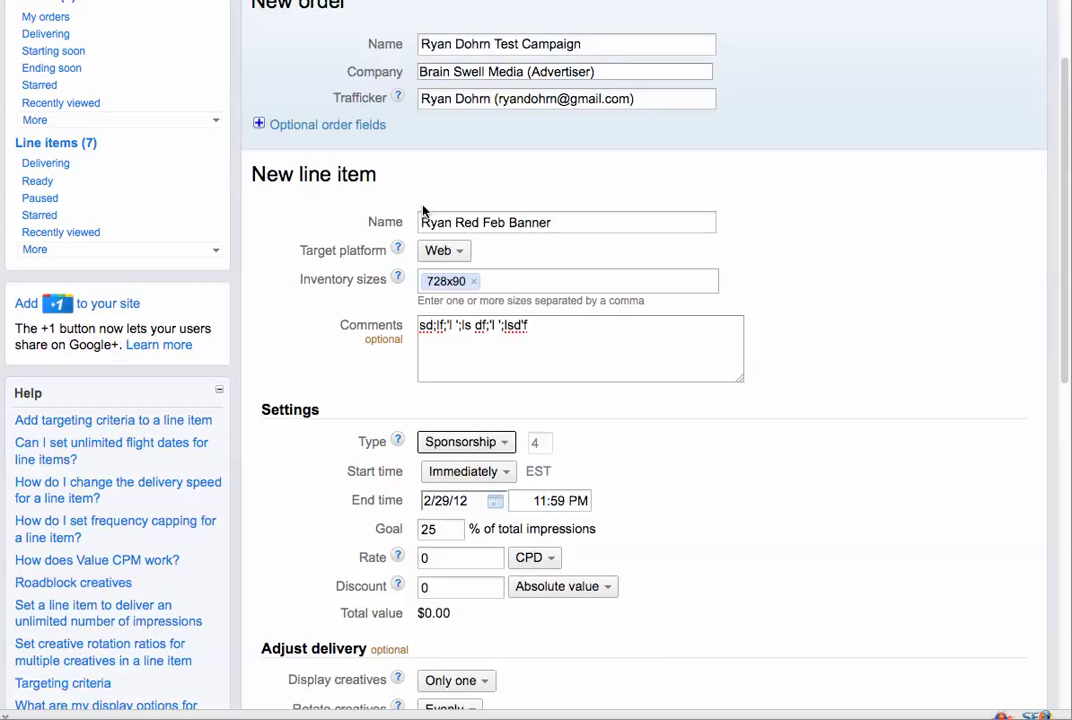
pyautogui.moveTo(500, 236)
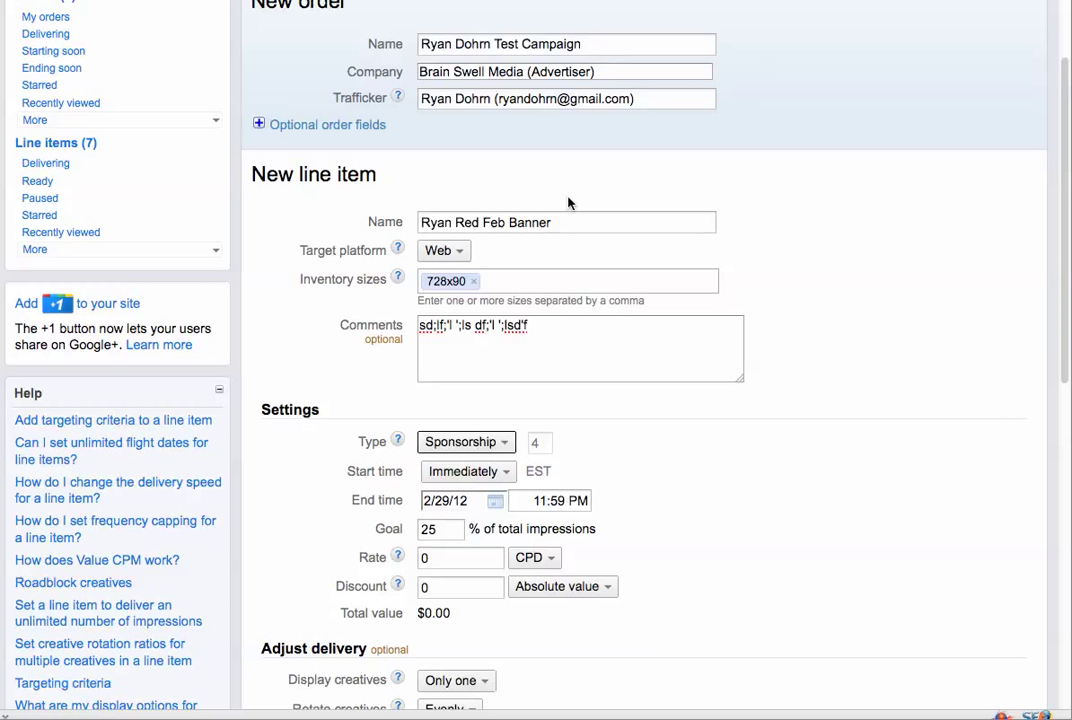
pyautogui.moveTo(824, 178)
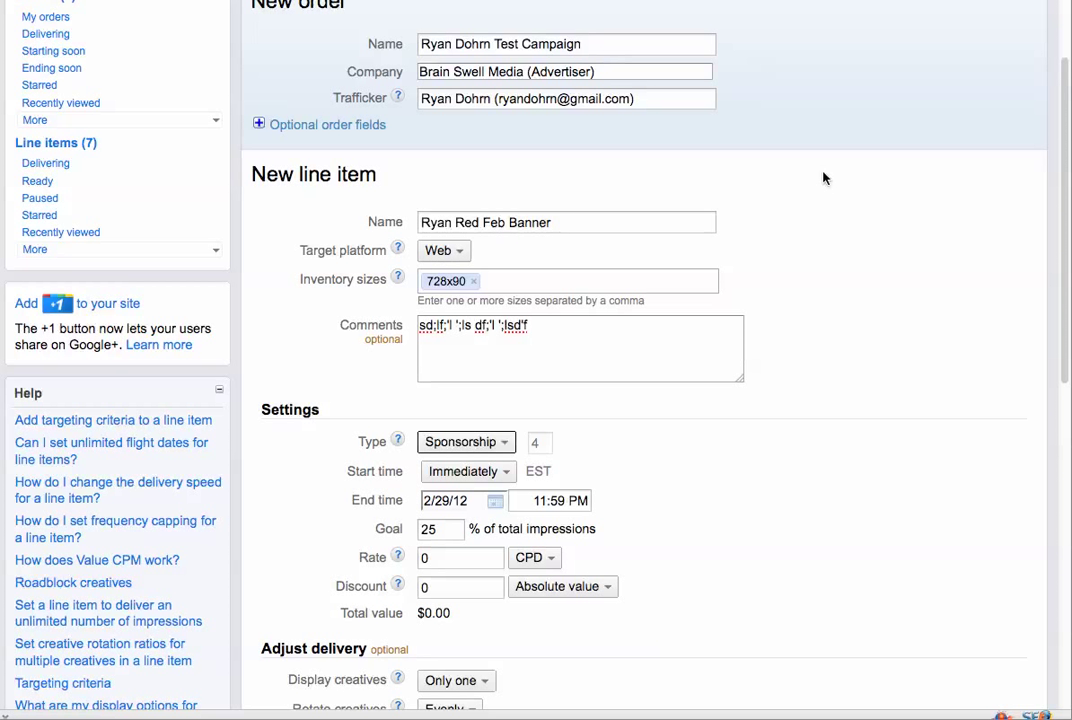
pyautogui.scroll(-3)
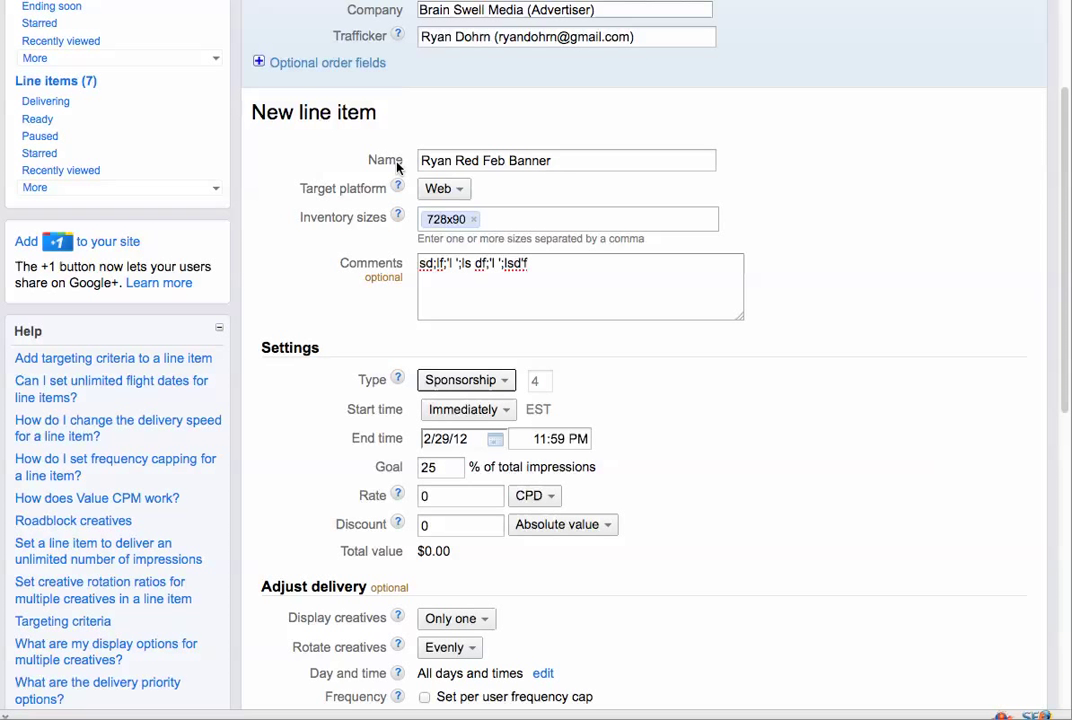
pyautogui.moveTo(428, 278)
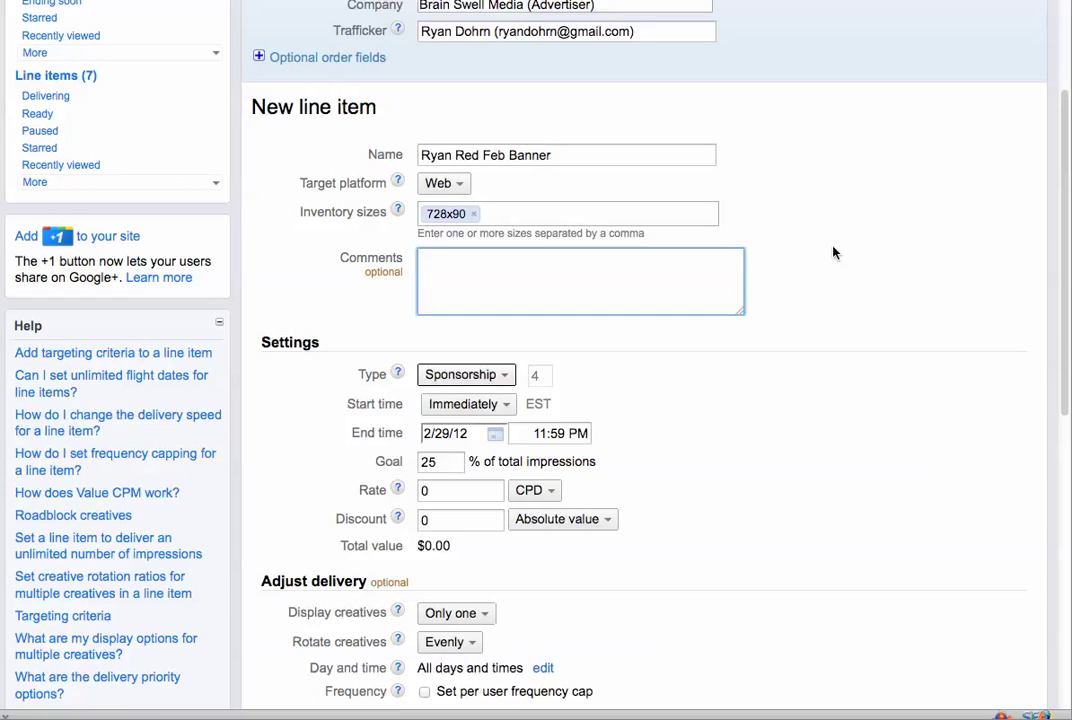
pyautogui.moveTo(398, 272)
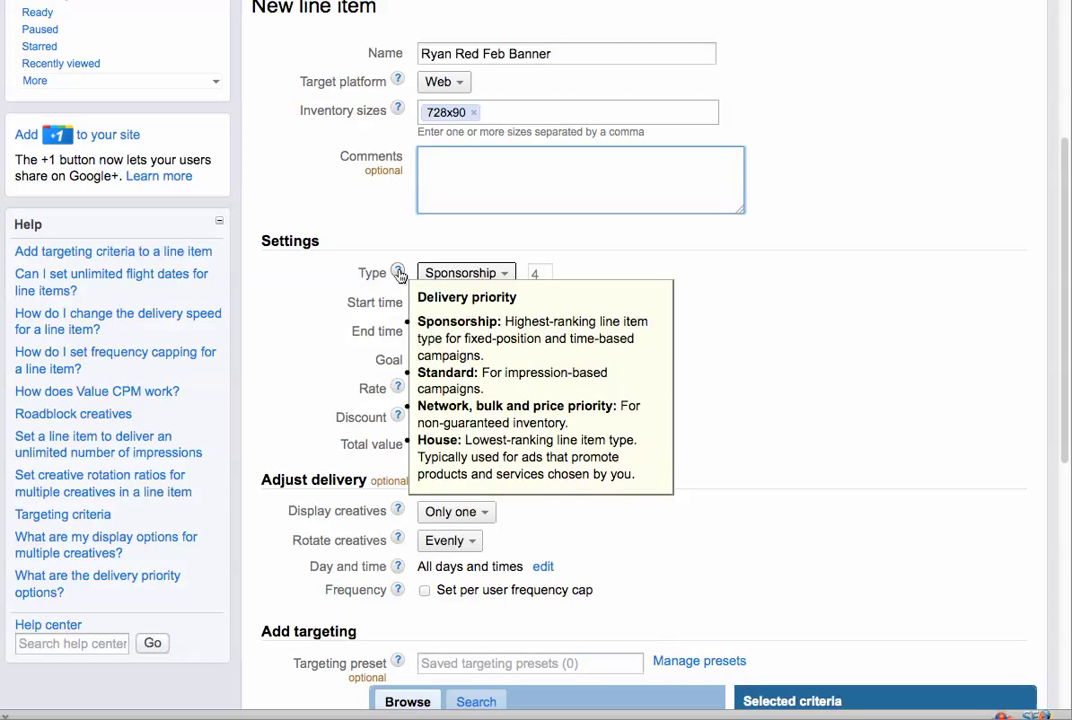
pyautogui.moveTo(628, 244)
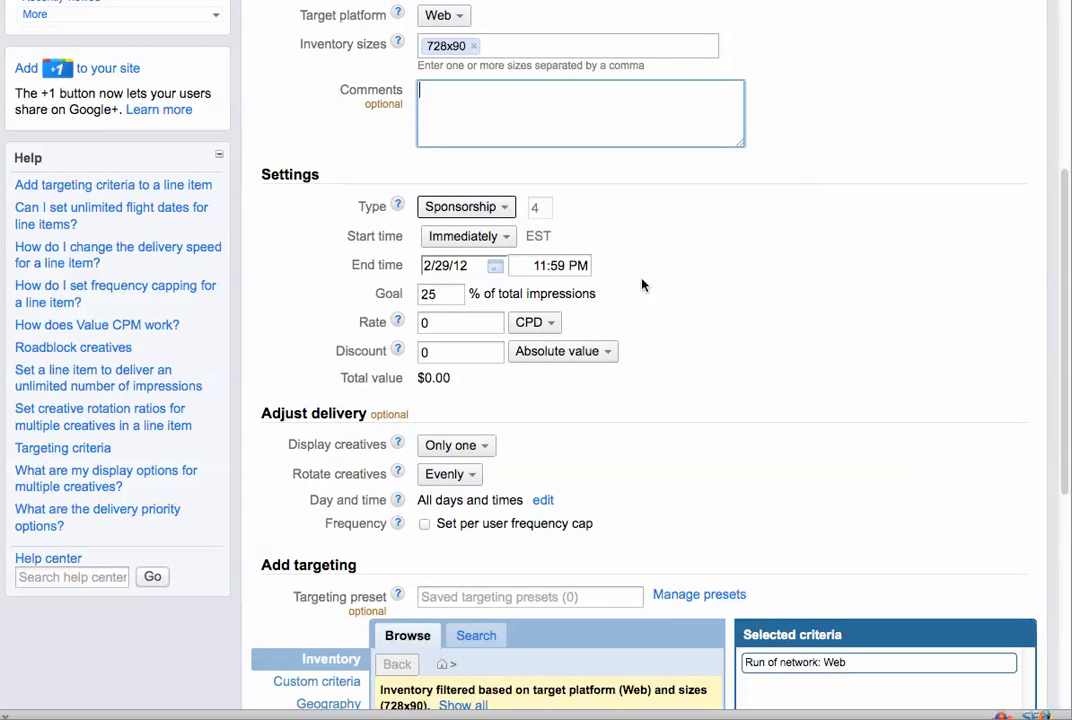
pyautogui.scroll(-3)
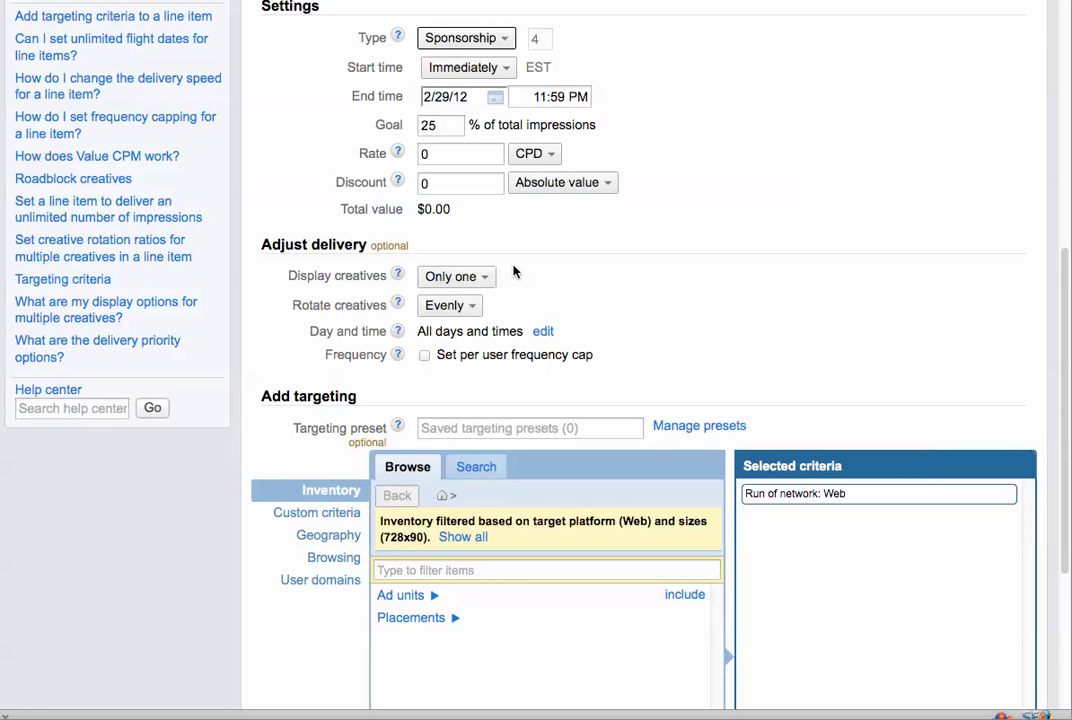
pyautogui.click(456, 276)
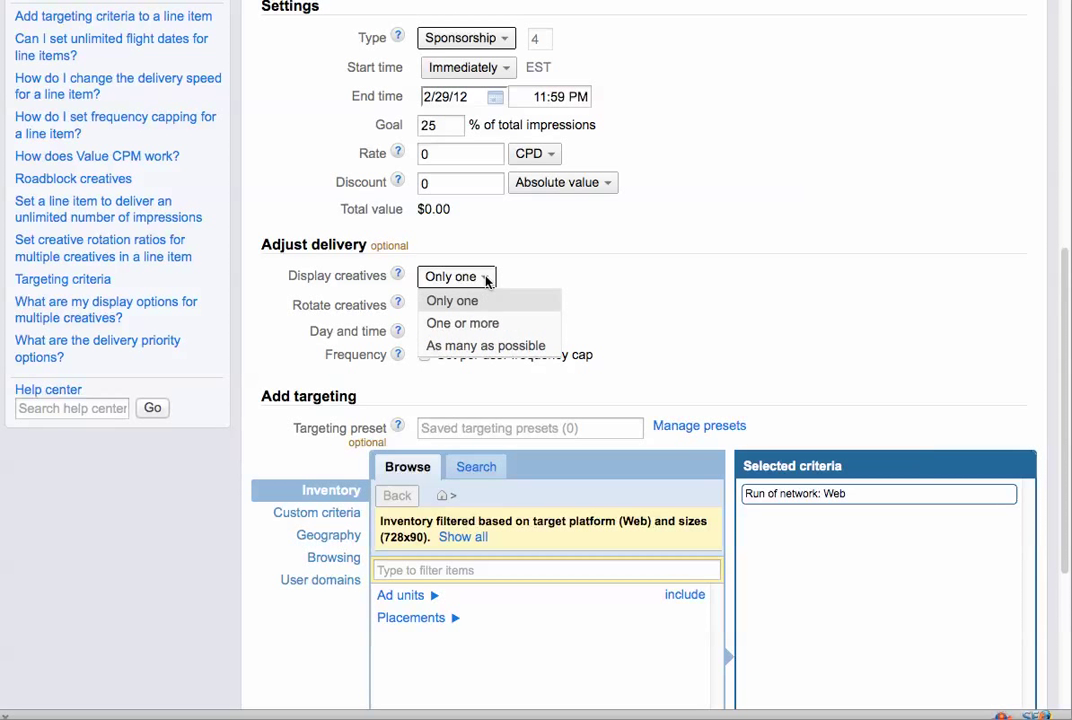
pyautogui.click(452, 300)
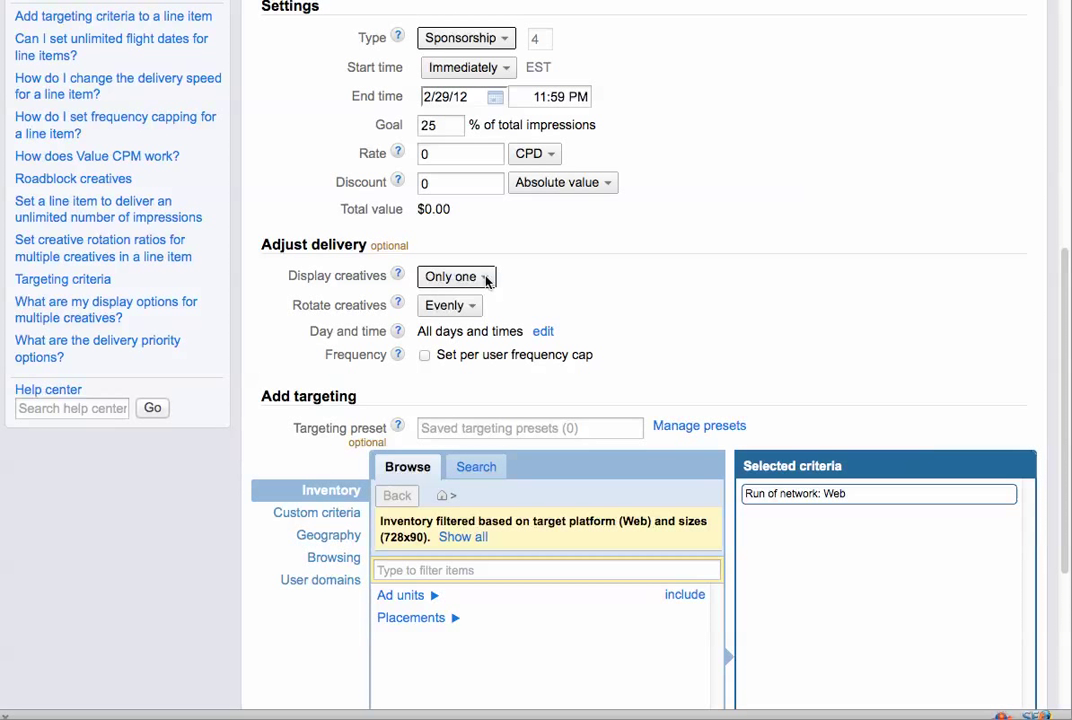
pyautogui.moveTo(388, 310)
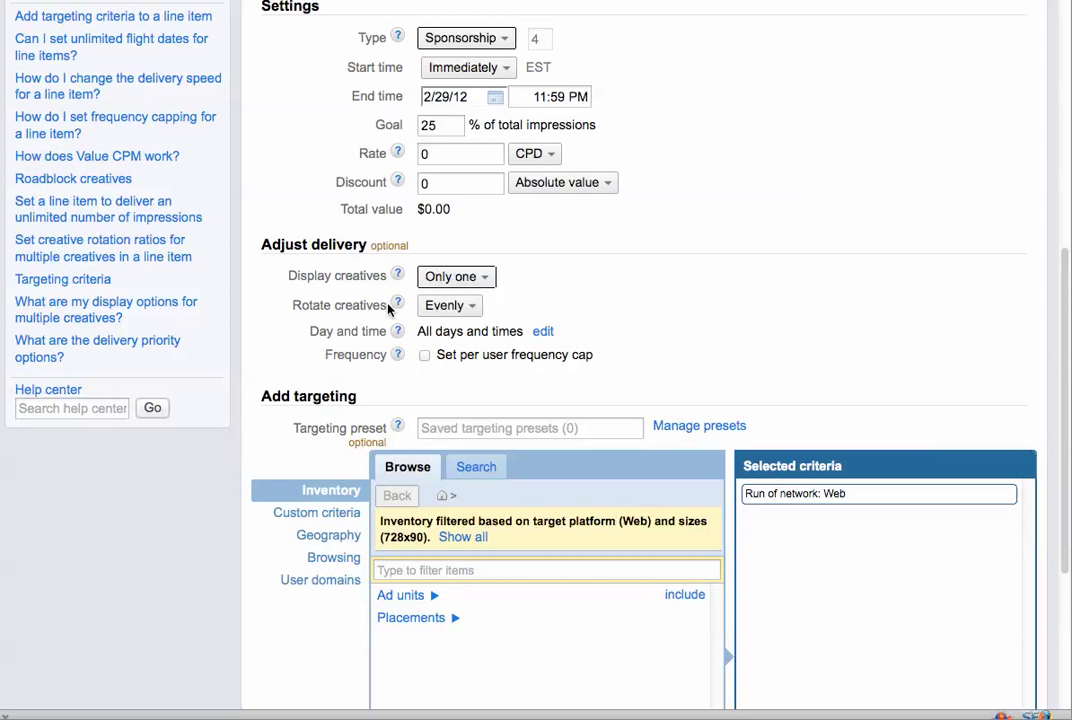
pyautogui.scroll(-3)
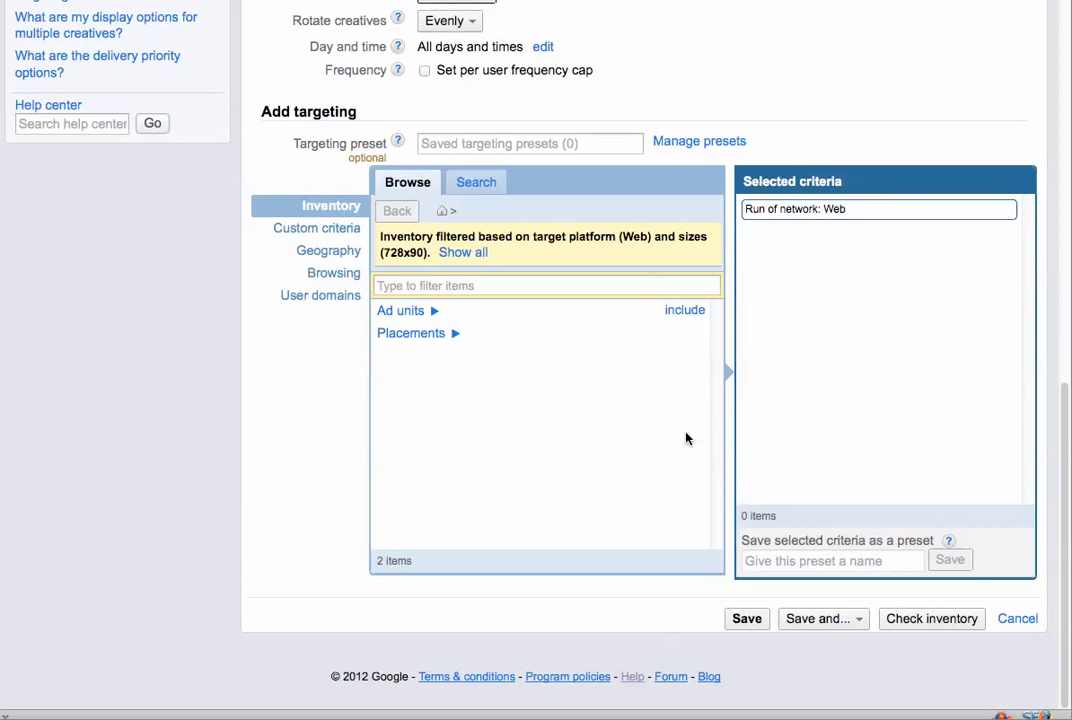
pyautogui.moveTo(856, 624)
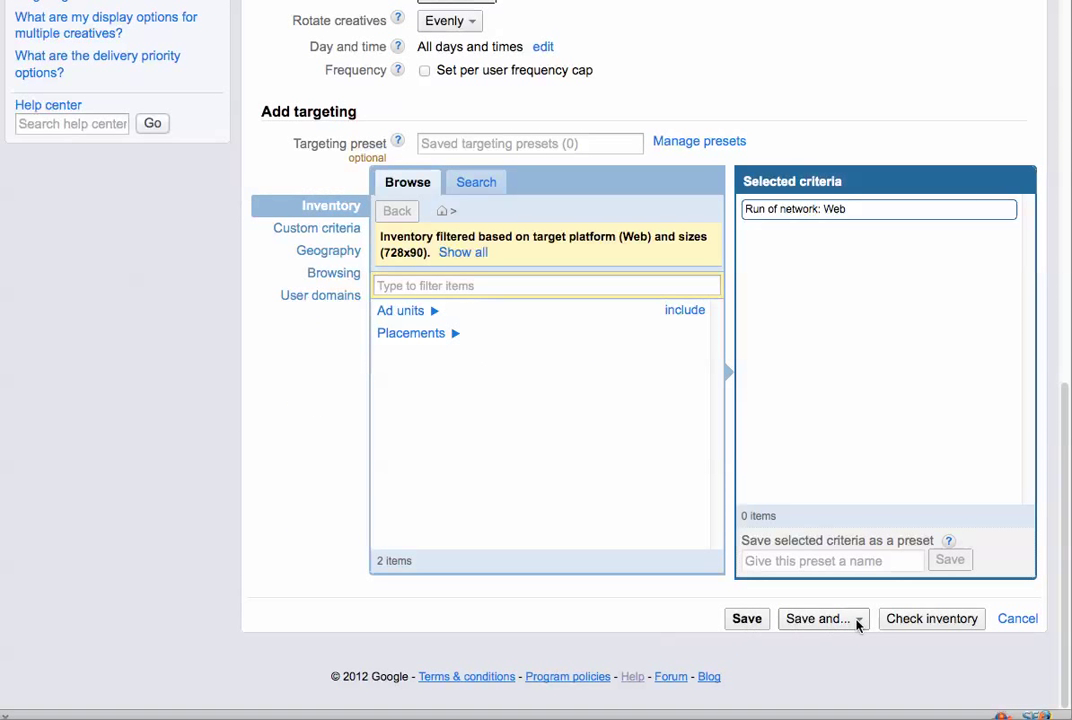
# Save the order and 'Ryan Red Feb Banner' line item and continue to uploading creatives.
pyautogui.click(818, 620)
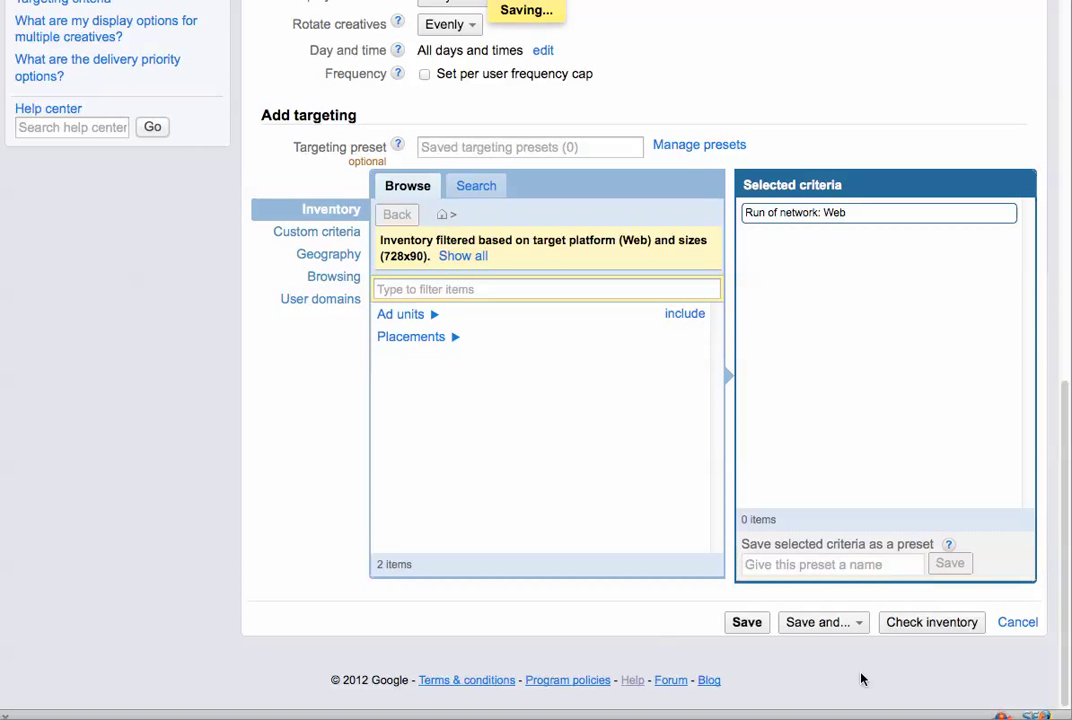
pyautogui.click(744, 622)
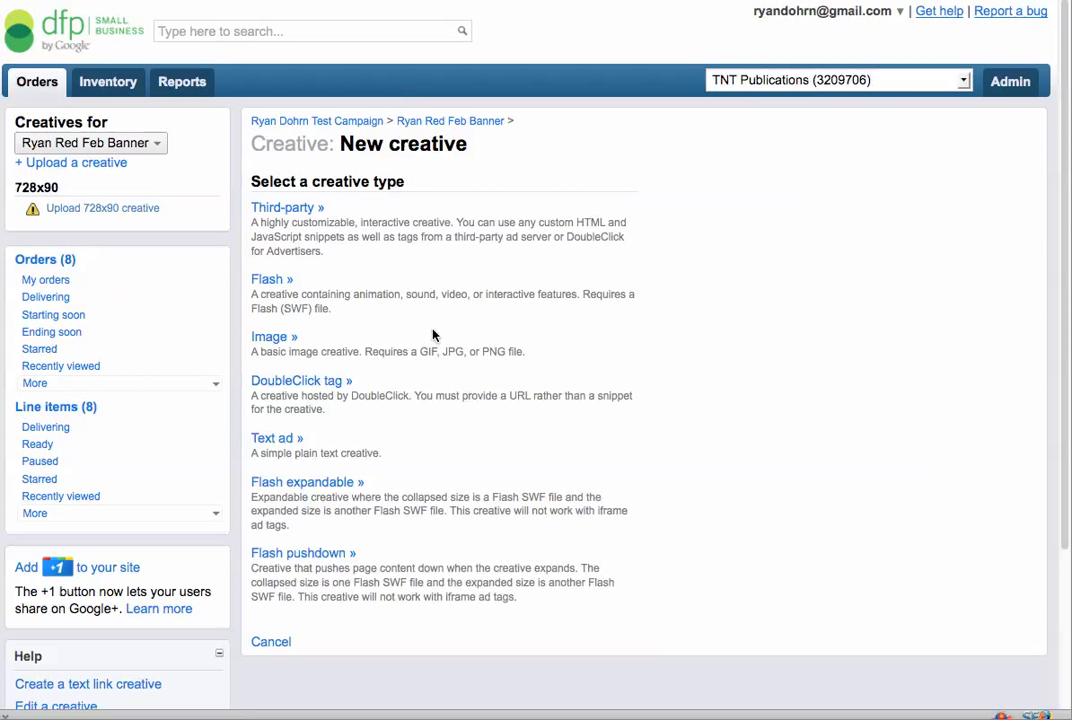
# Create an image creative from 12084-02-ccwc_summerad728x90.jpg, named after the file.
pyautogui.click(268, 336)
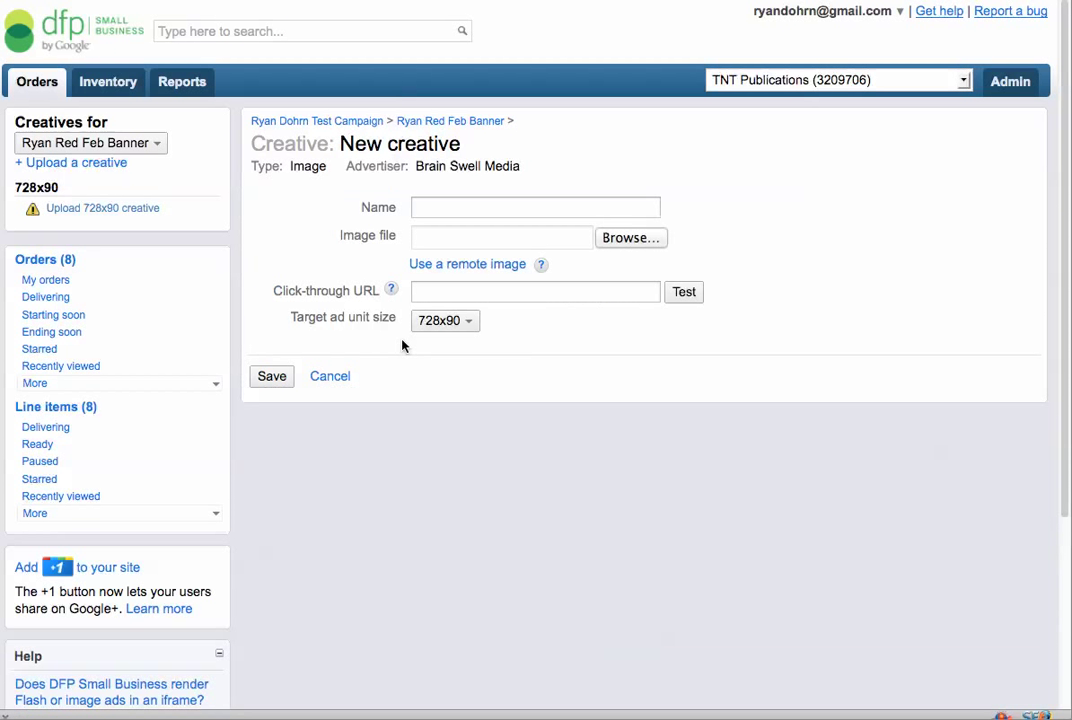
pyautogui.moveTo(628, 258)
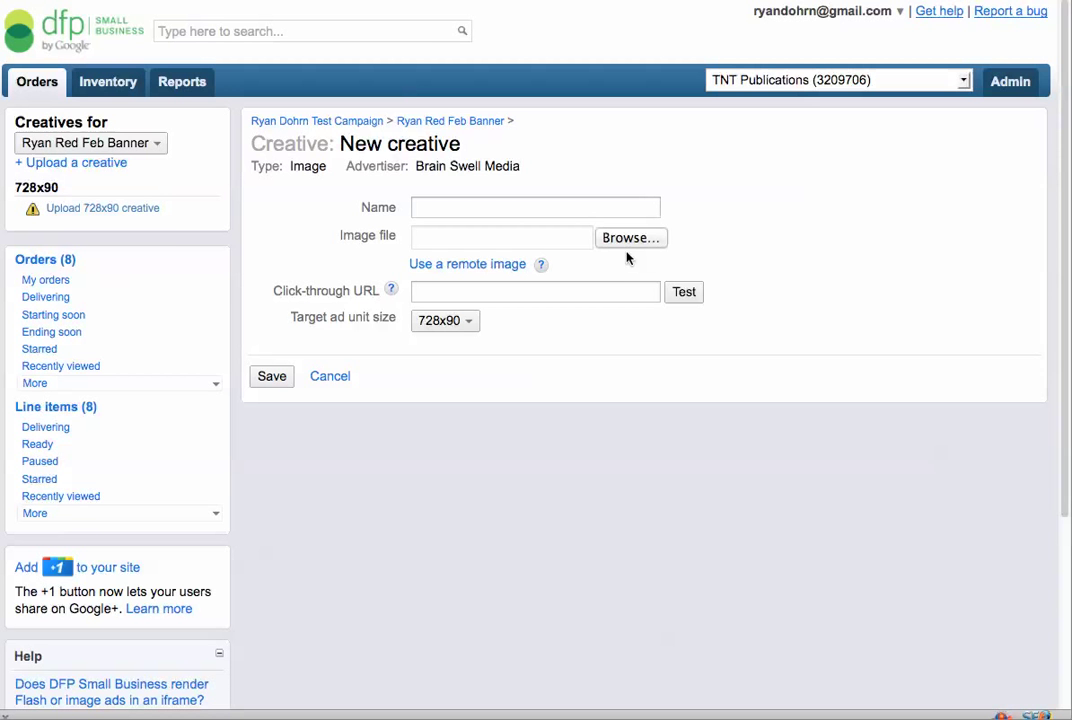
pyautogui.click(632, 236)
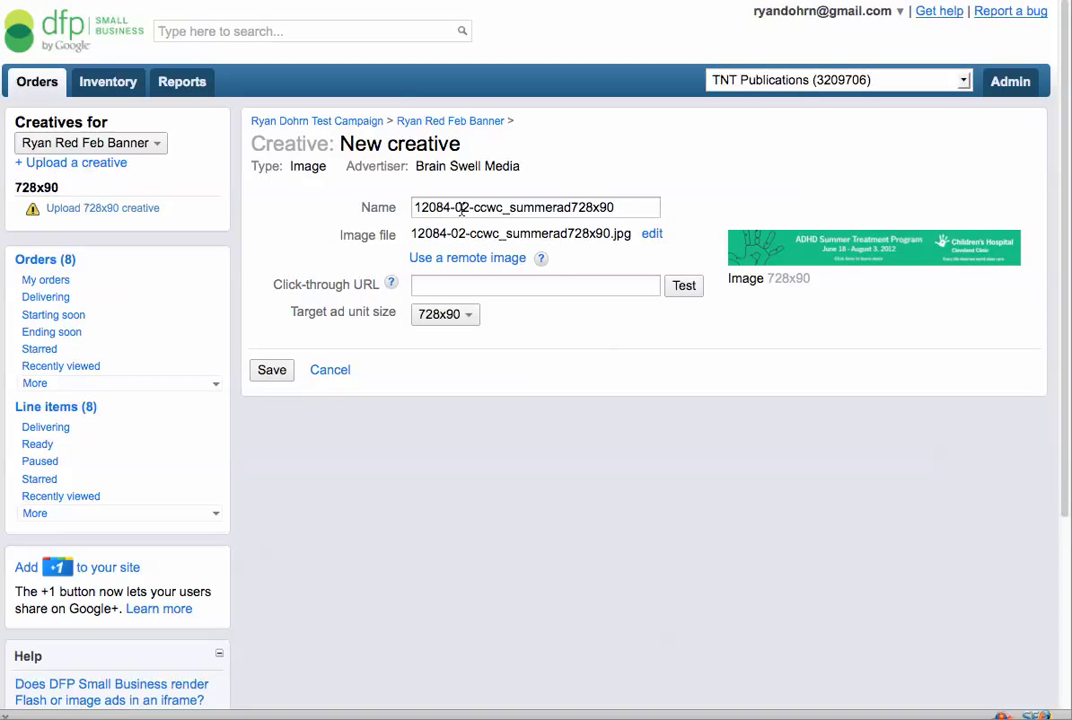
pyautogui.moveTo(588, 188)
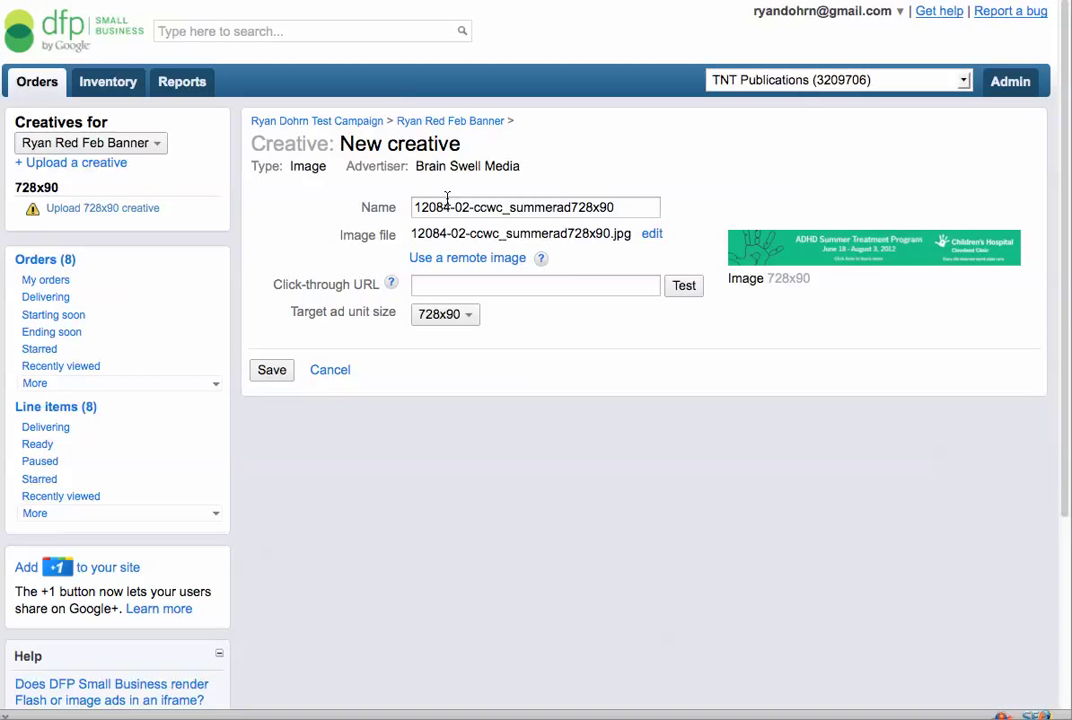
pyautogui.moveTo(548, 232)
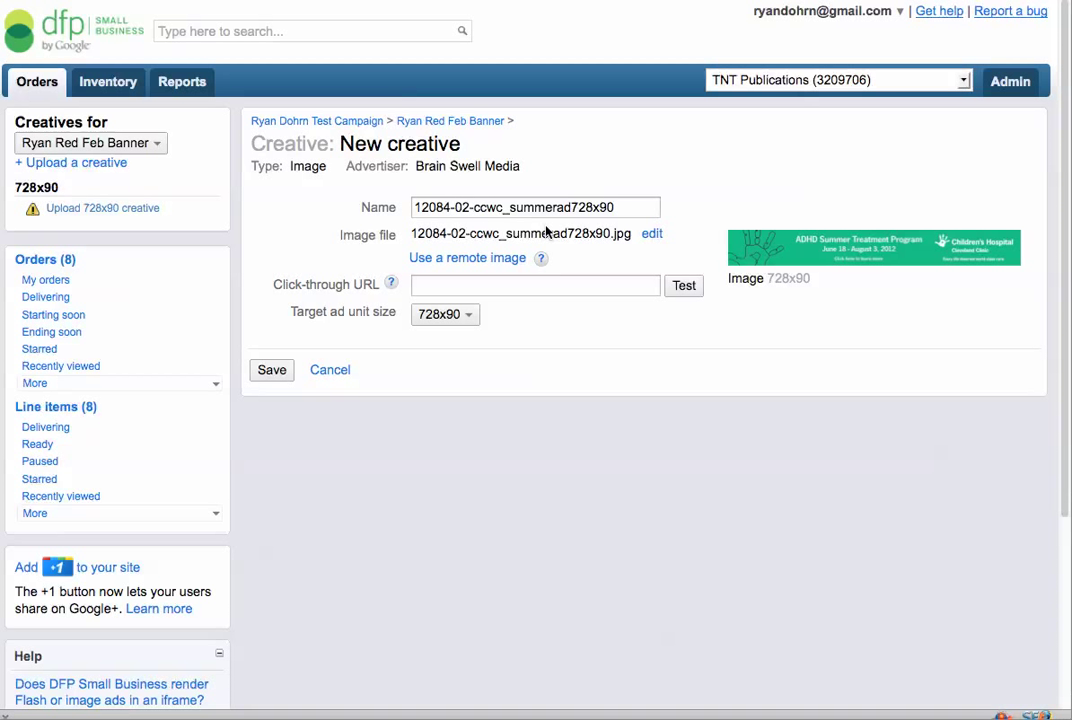
pyautogui.click(536, 284)
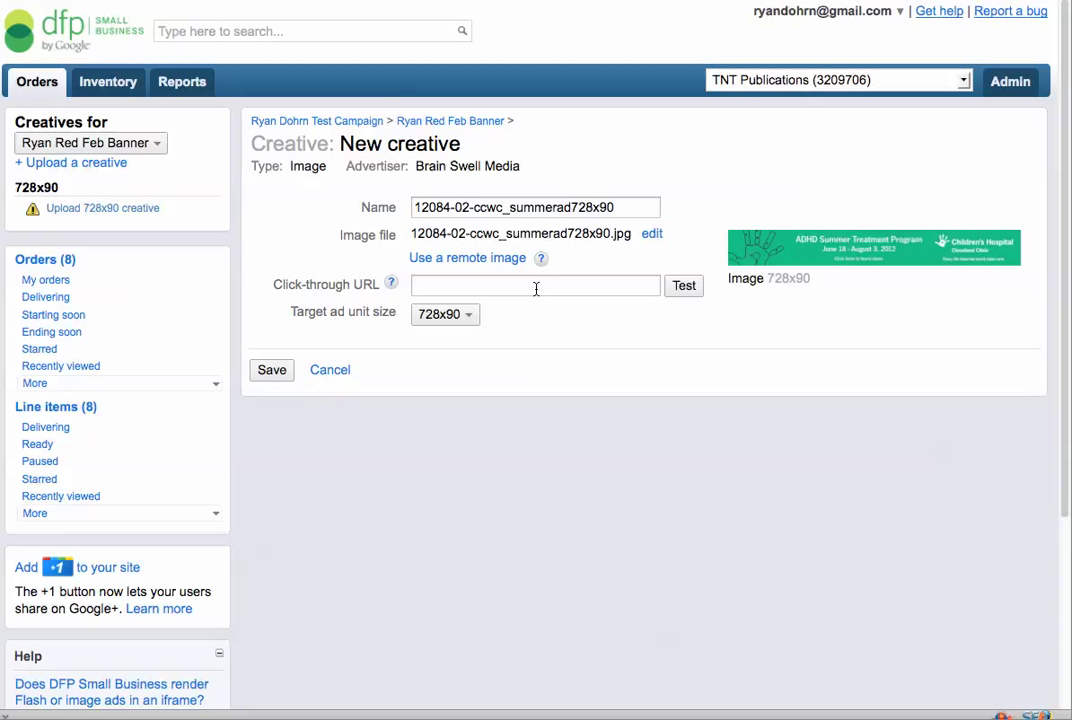
pyautogui.write('http://ryandohrn.com')
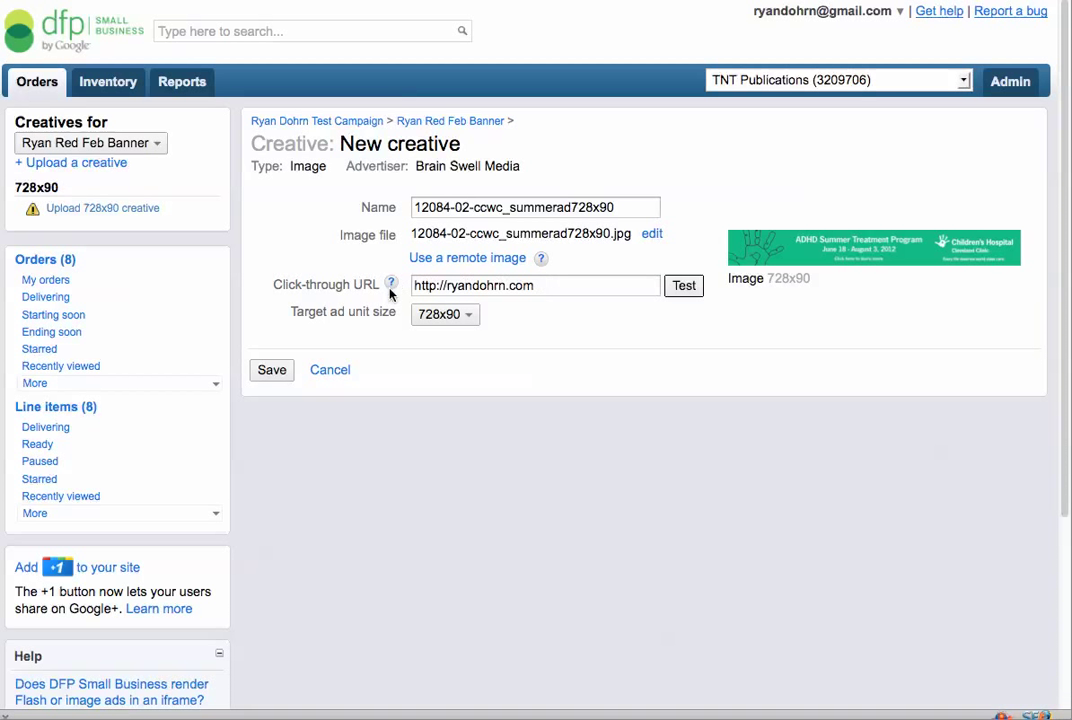
pyautogui.click(536, 284)
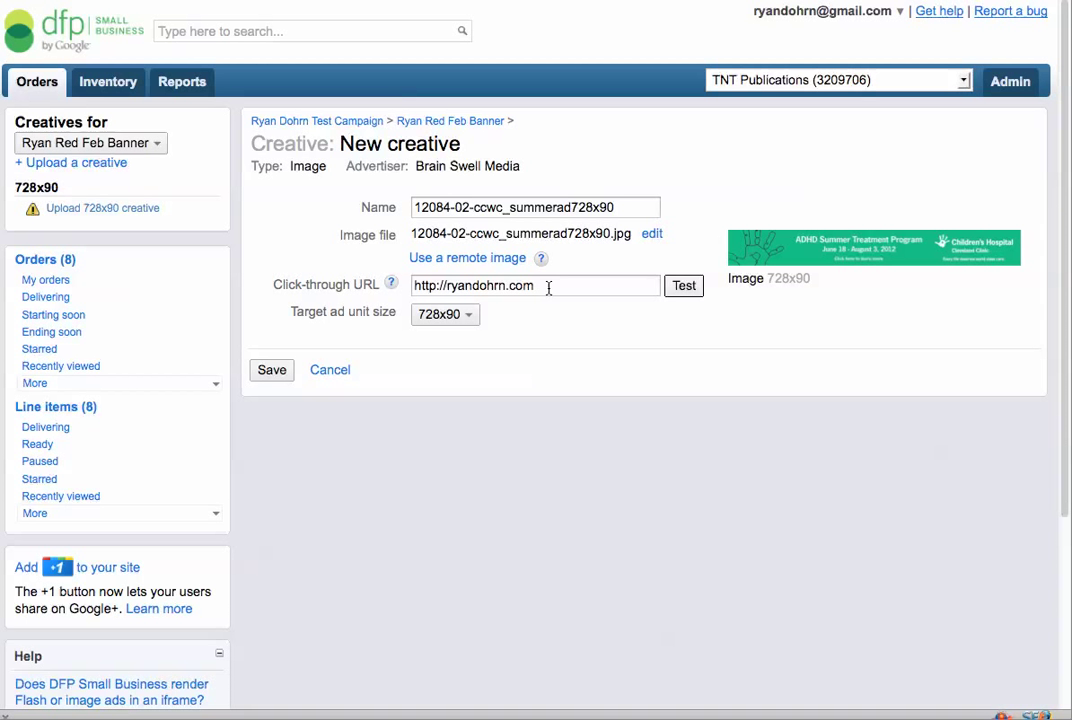
pyautogui.moveTo(556, 308)
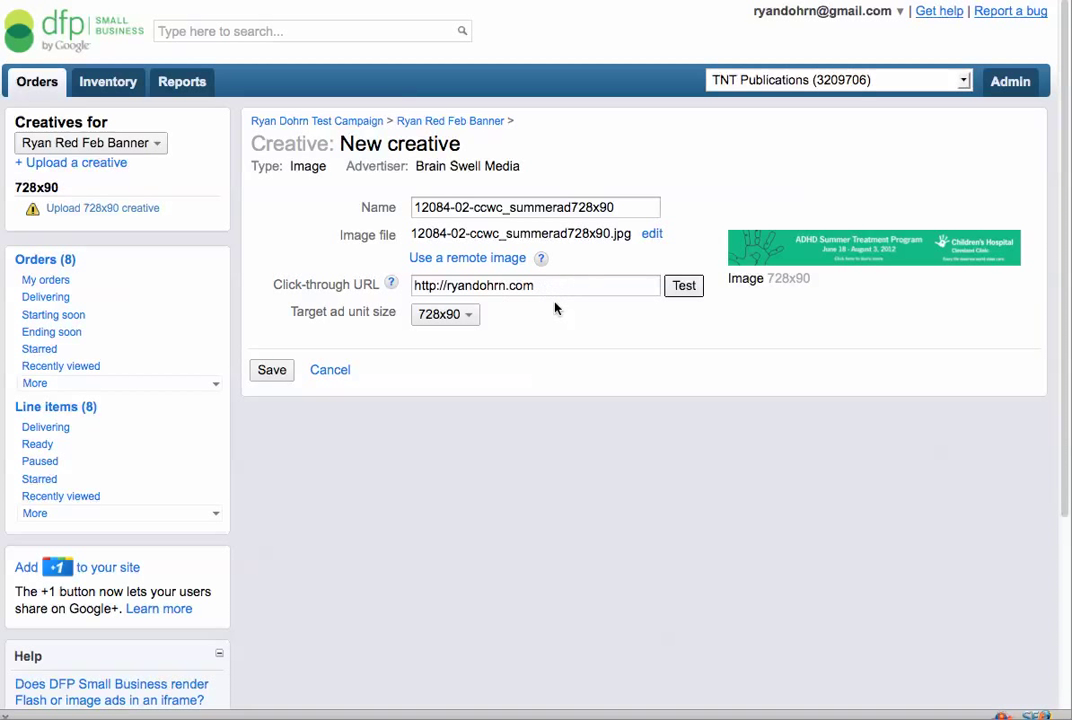
pyautogui.click(272, 370)
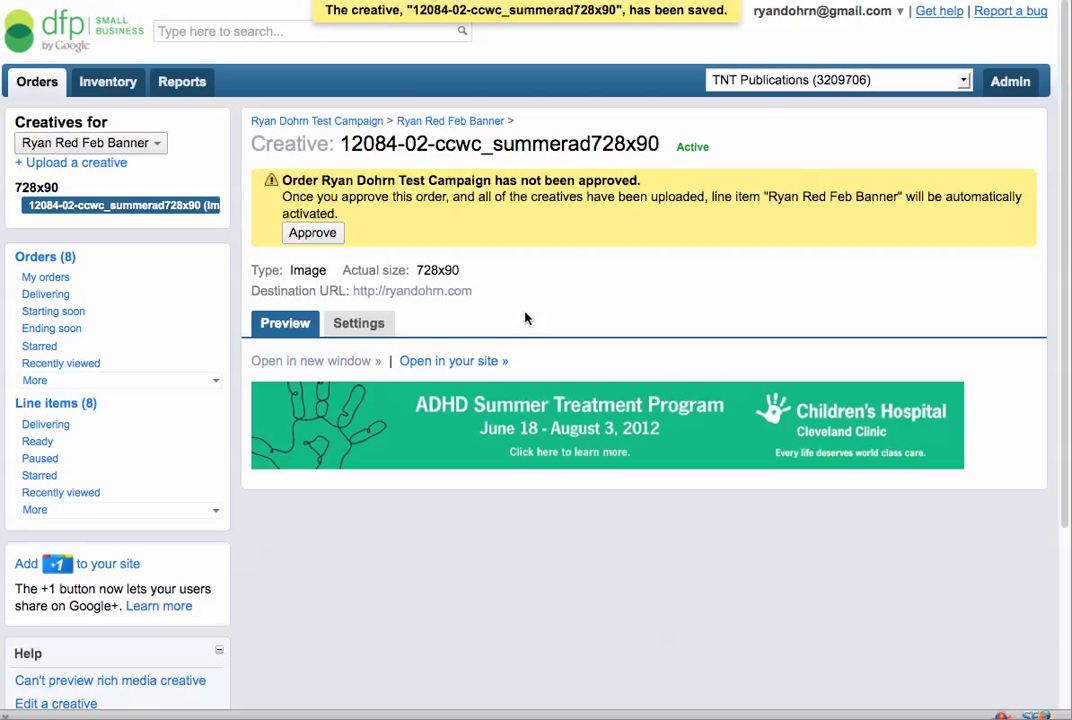
pyautogui.moveTo(468, 248)
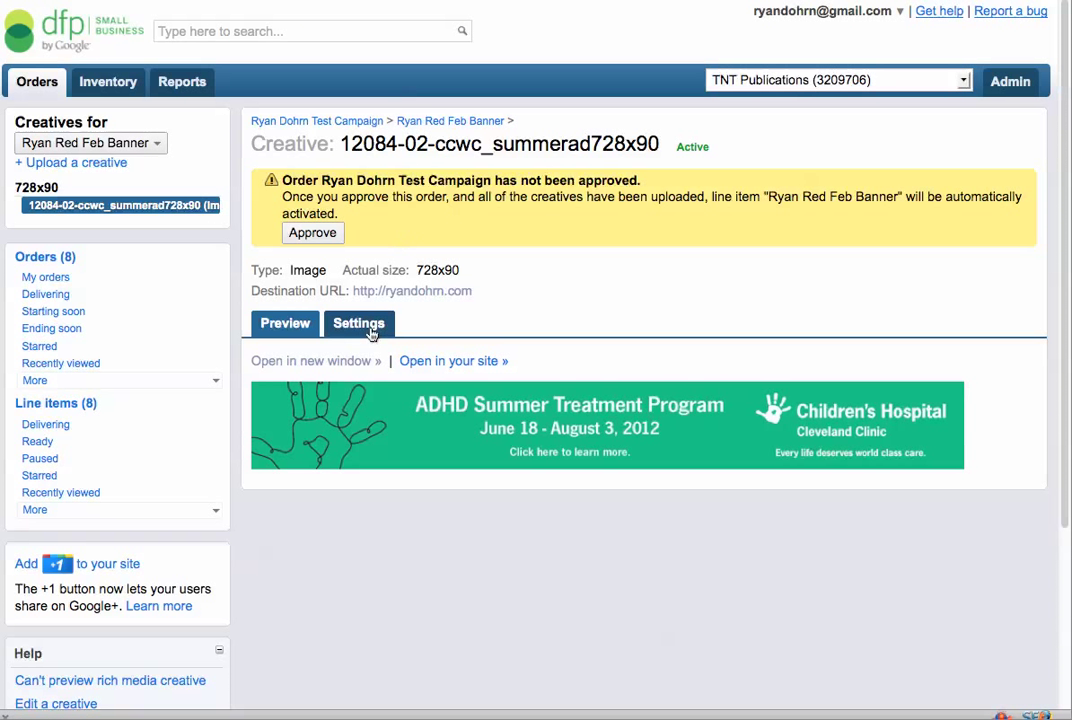
pyautogui.moveTo(356, 330)
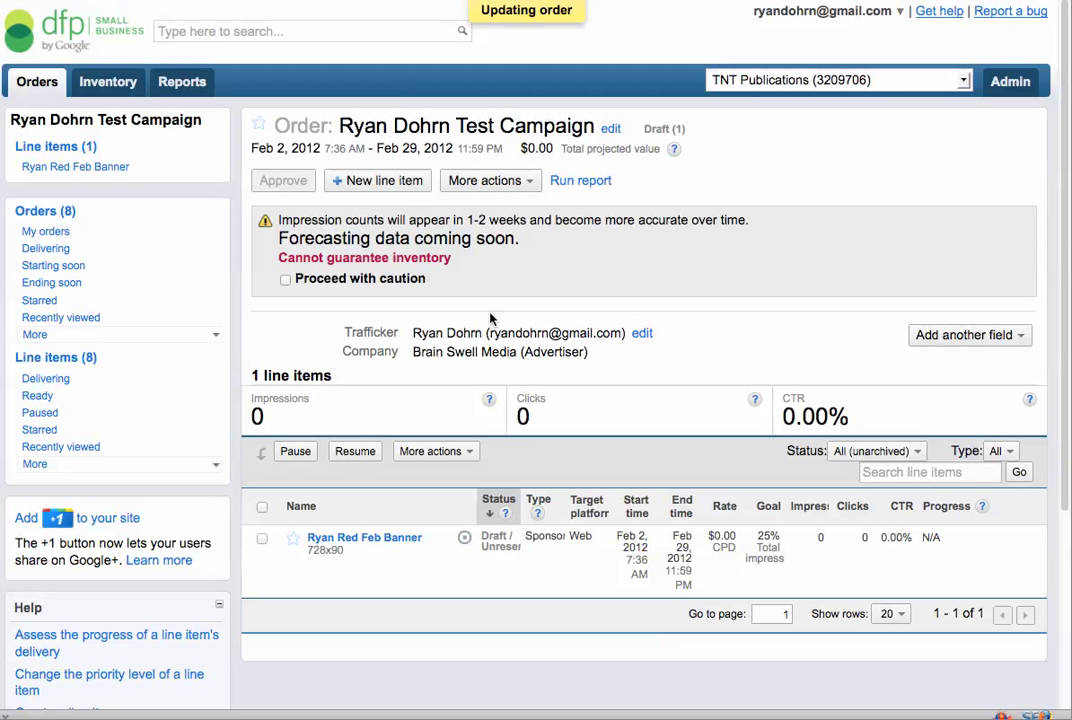
pyautogui.moveTo(408, 228)
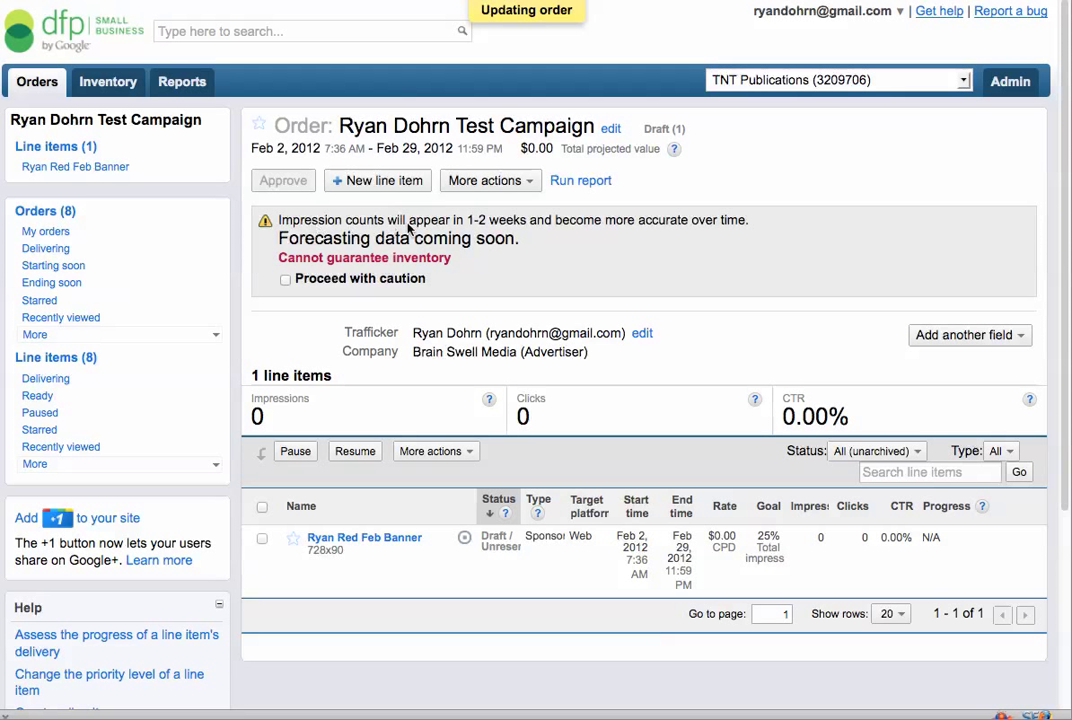
pyautogui.moveTo(640, 280)
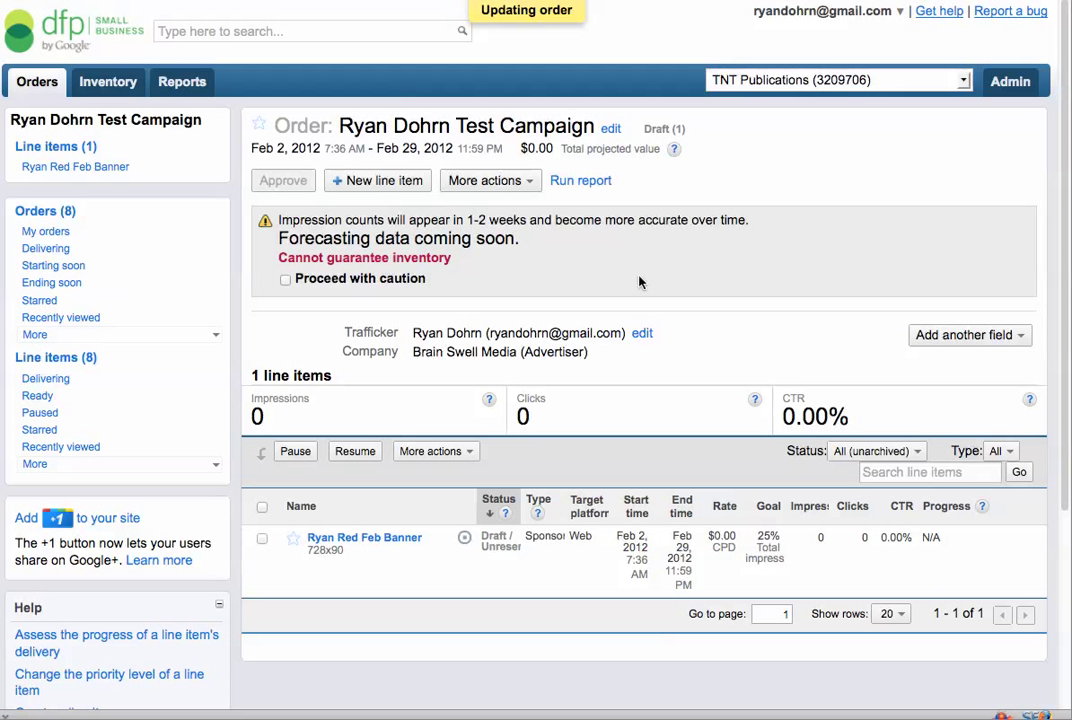
pyautogui.moveTo(524, 262)
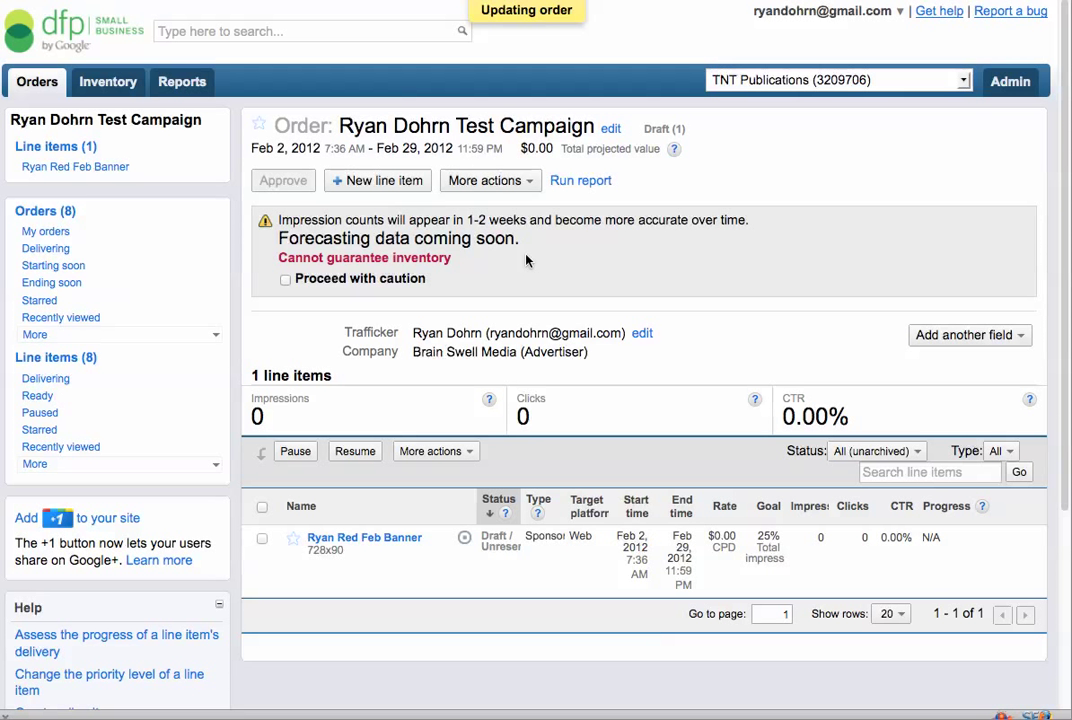
pyautogui.moveTo(480, 272)
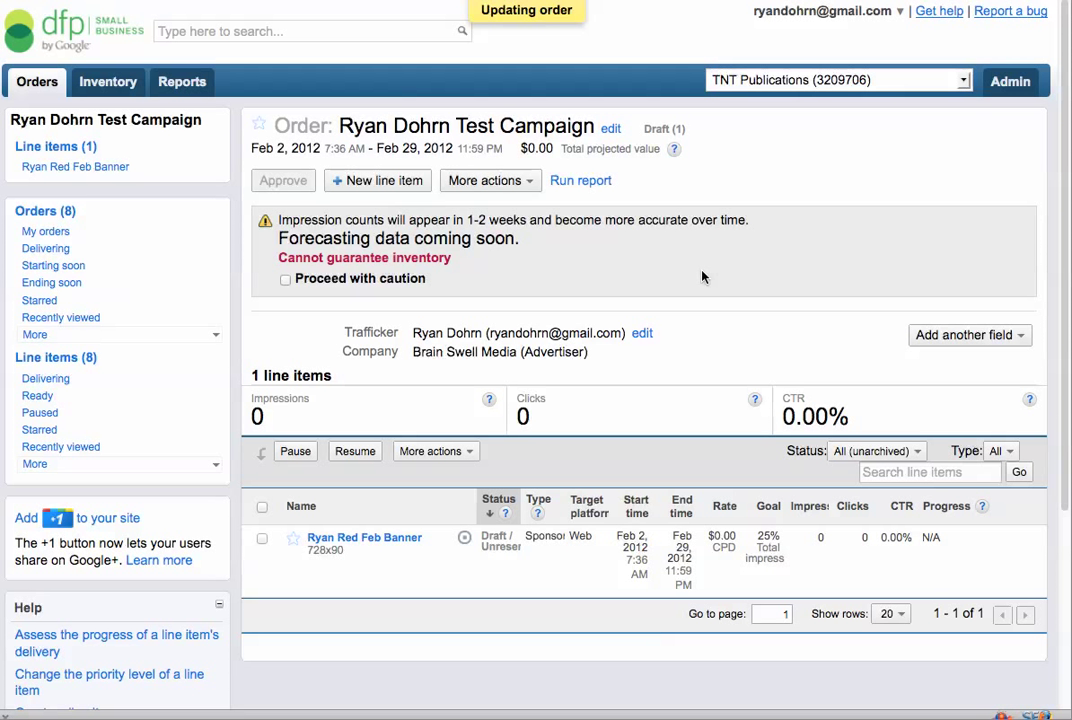
pyautogui.moveTo(624, 288)
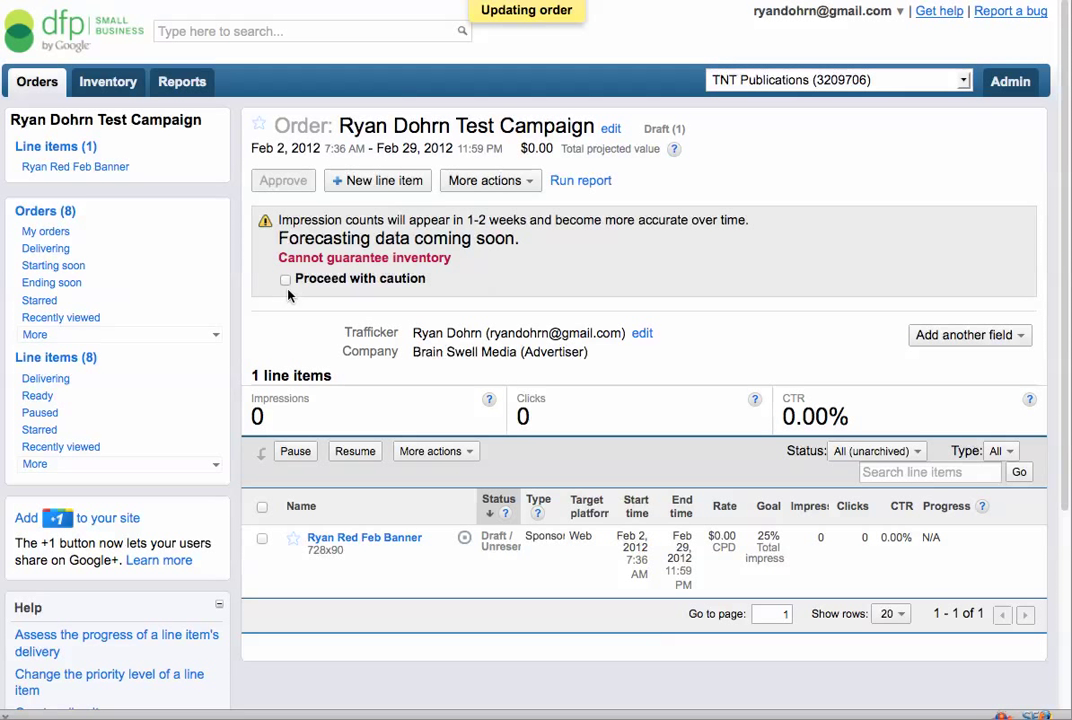
# Accept 'Proceed with caution' and approve the Ryan Dohrn Test Campaign order.
pyautogui.click(284, 278)
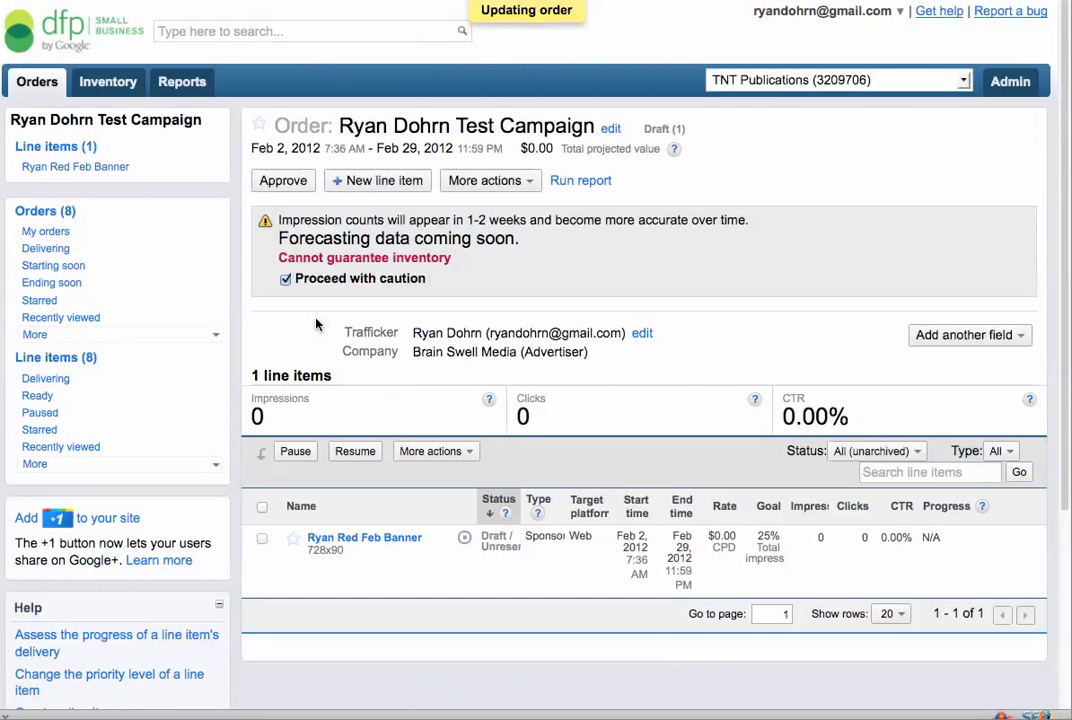
pyautogui.click(284, 180)
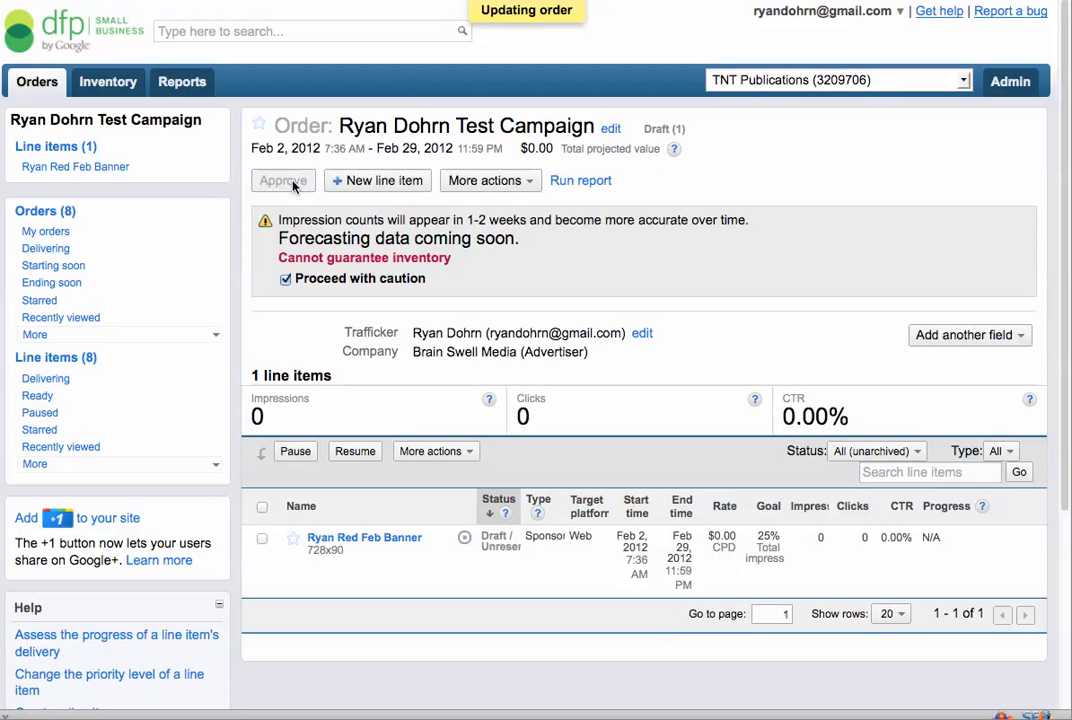
pyautogui.click(284, 180)
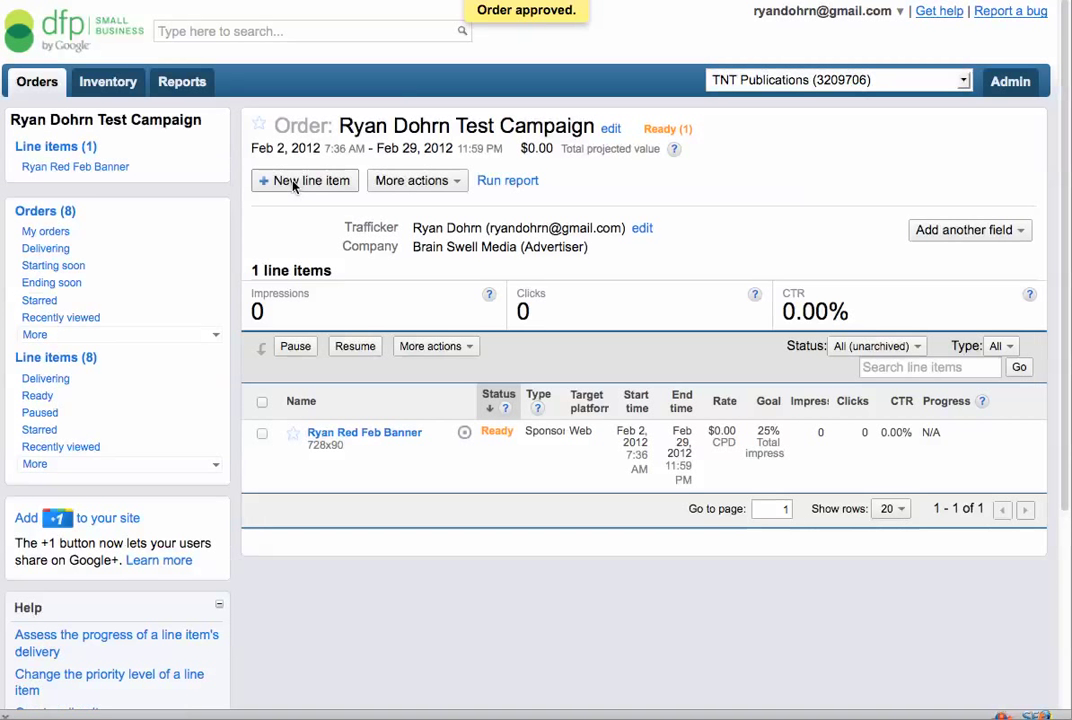
pyautogui.moveTo(396, 456)
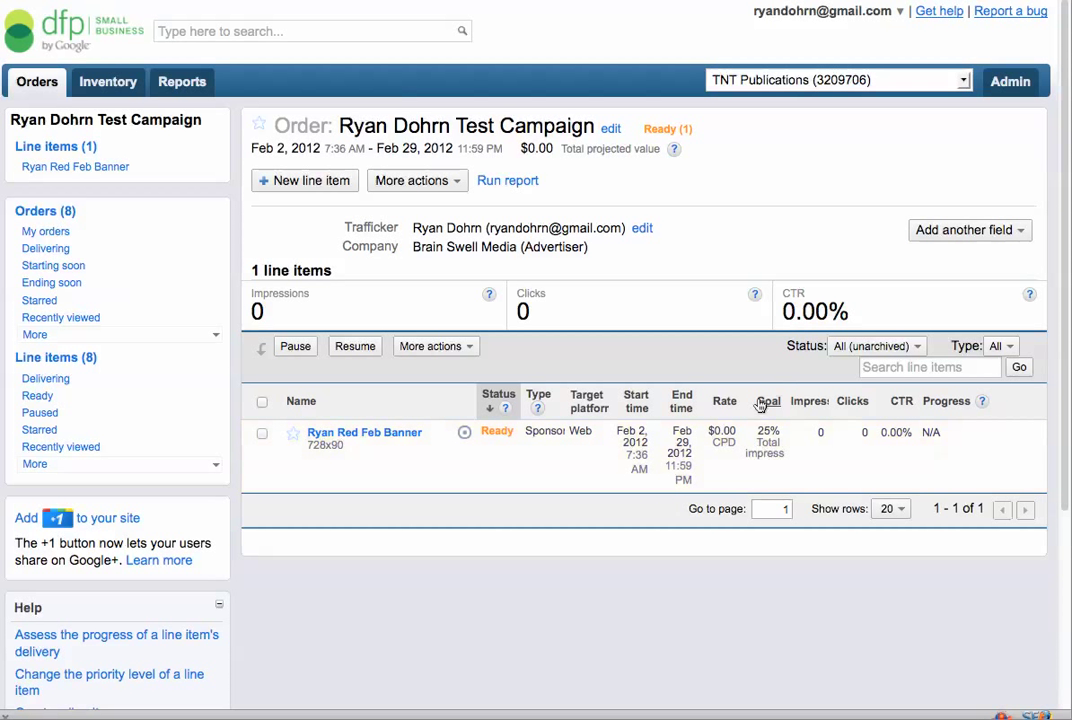
pyautogui.moveTo(760, 472)
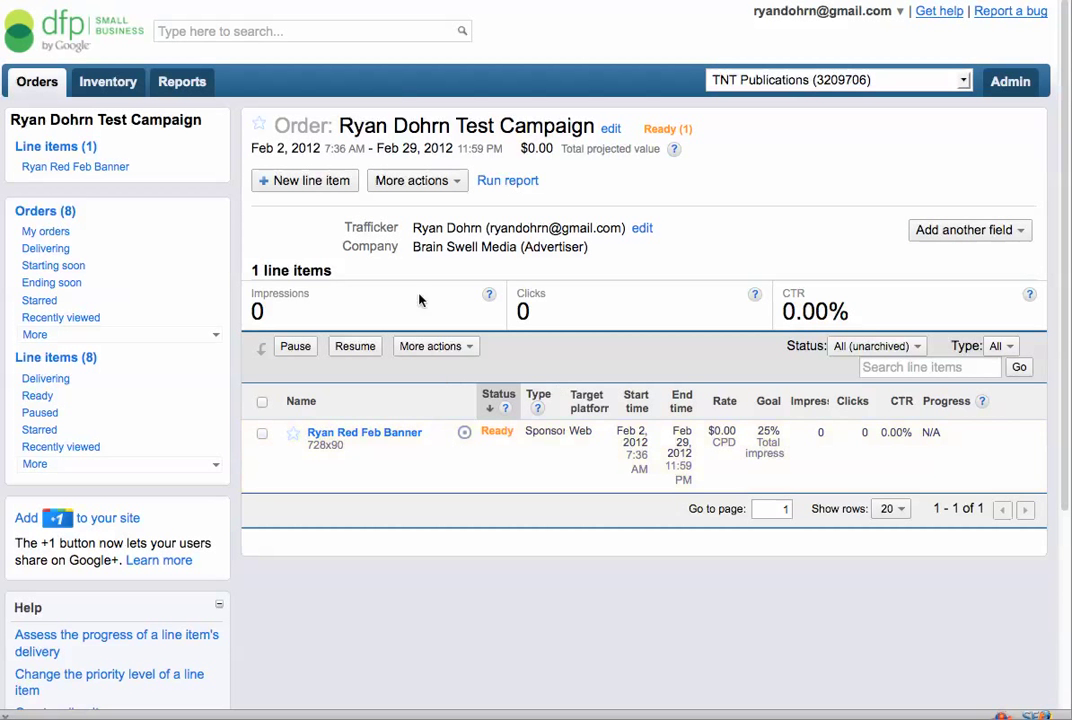
# Show the full orders list where Ryan Dohrn Test Campaign appears as Ready.
pyautogui.click(36, 82)
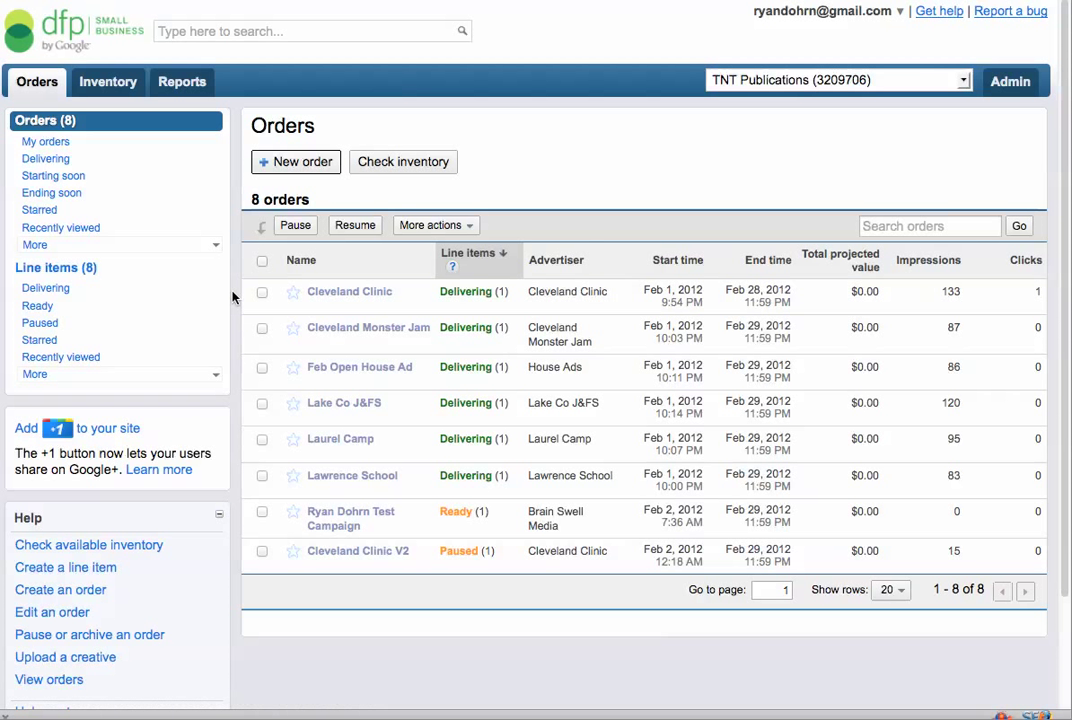
pyautogui.moveTo(392, 580)
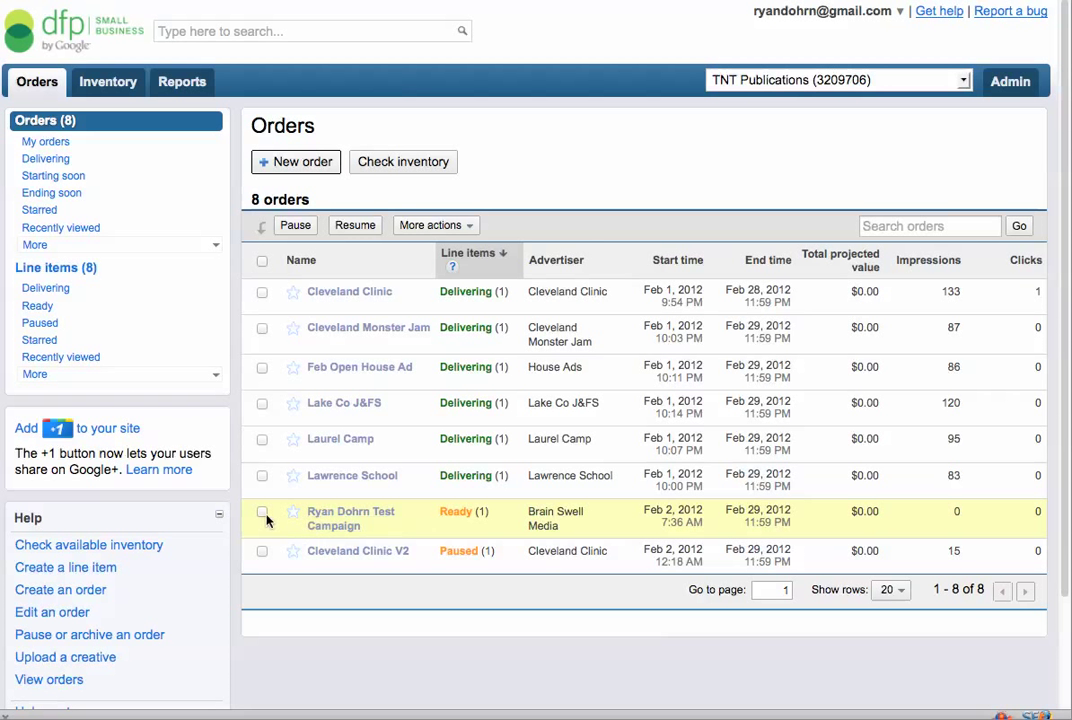
pyautogui.moveTo(404, 536)
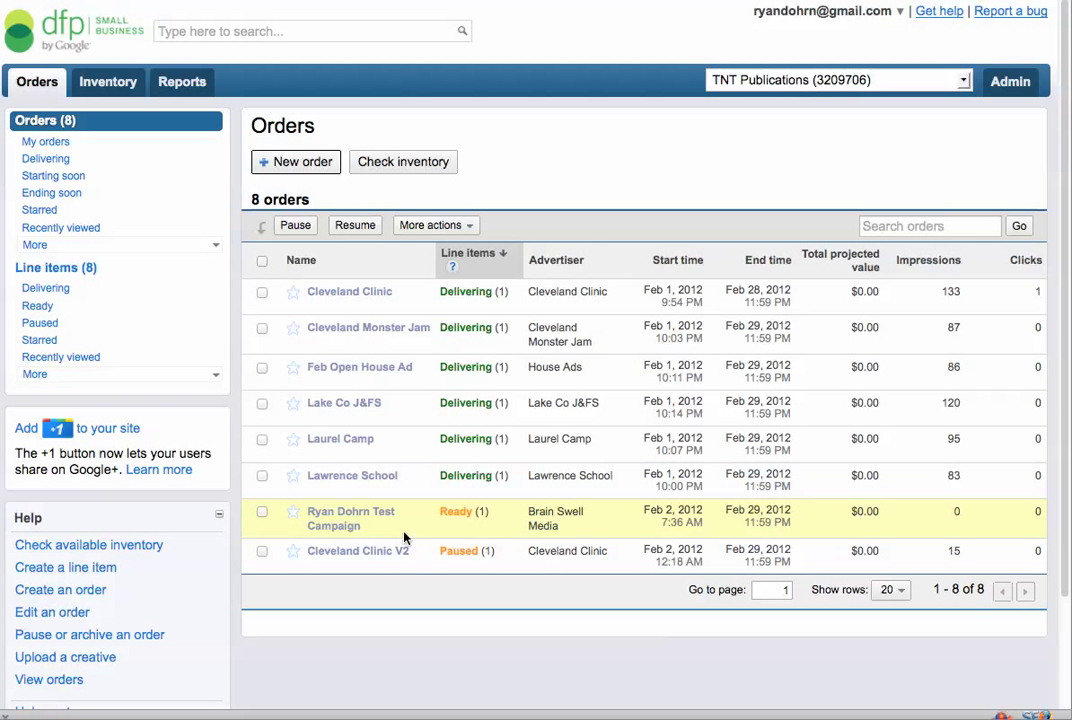
pyautogui.moveTo(400, 538)
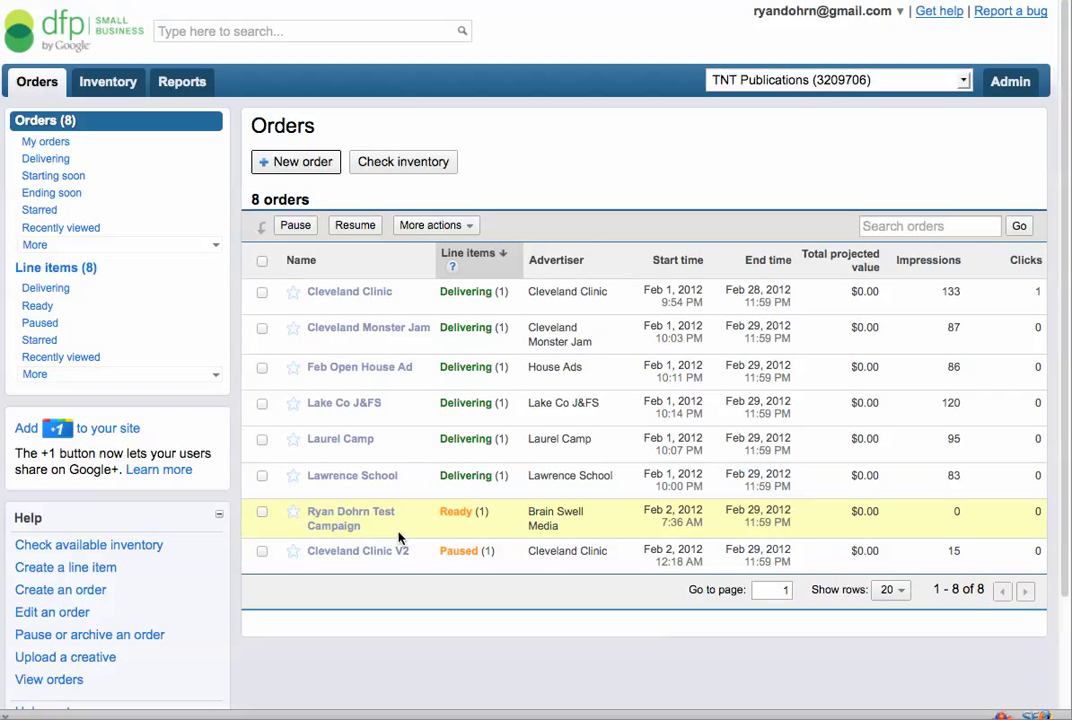